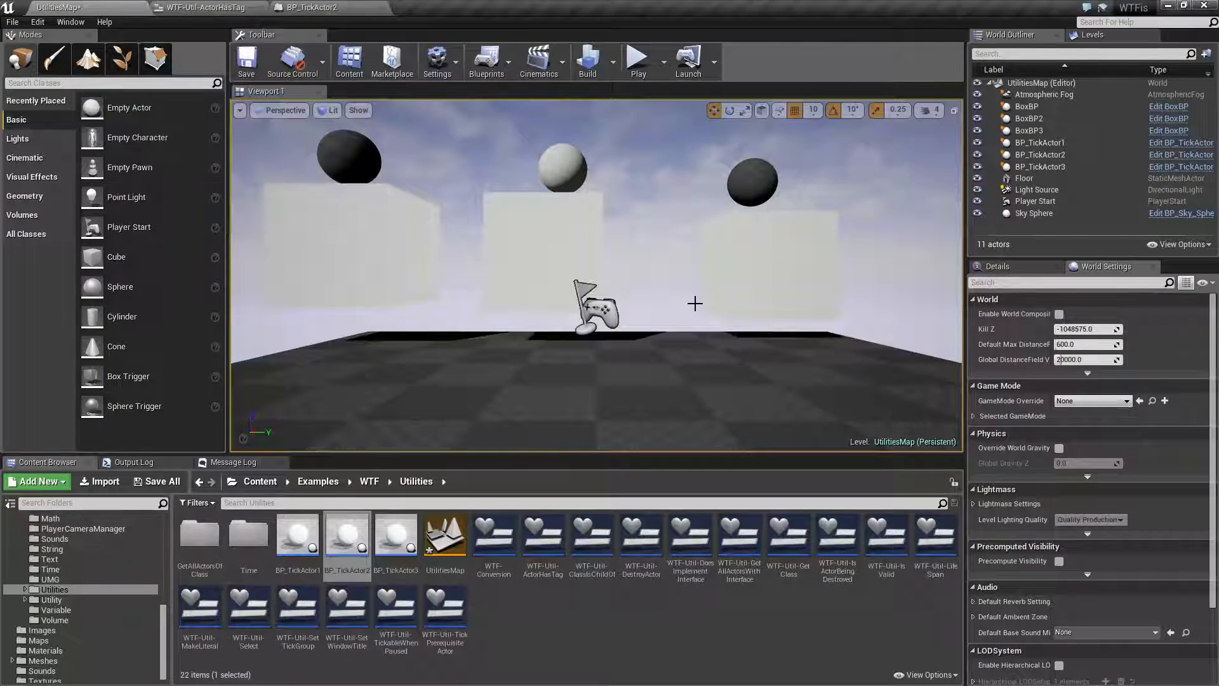
# Step: Run a play preview, trigger Do Something, stop it, and select the middle sphere actor
pyautogui.click(634, 55)
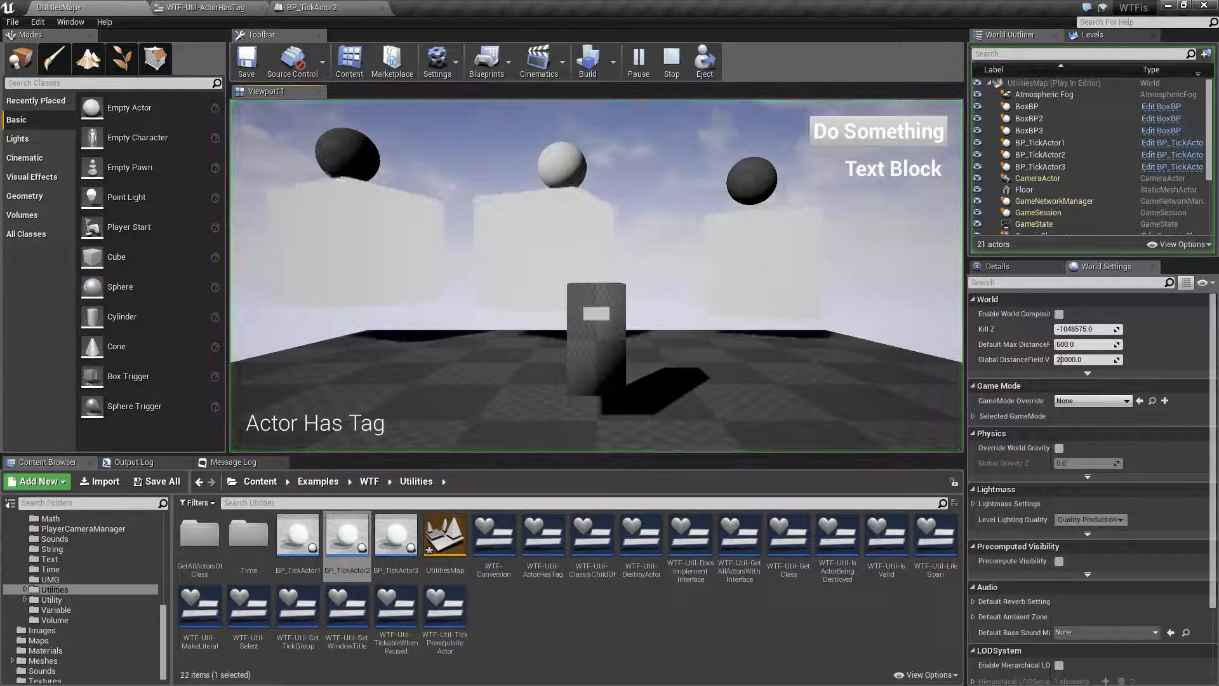
pyautogui.click(879, 131)
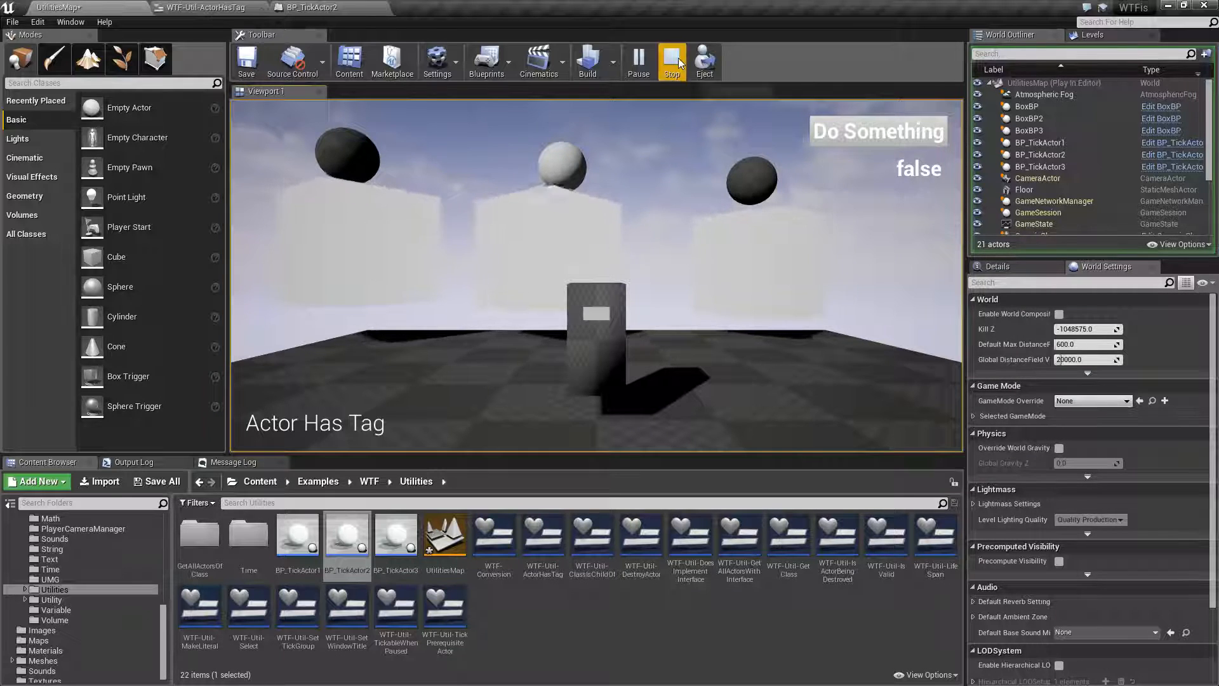
pyautogui.moveTo(671, 61)
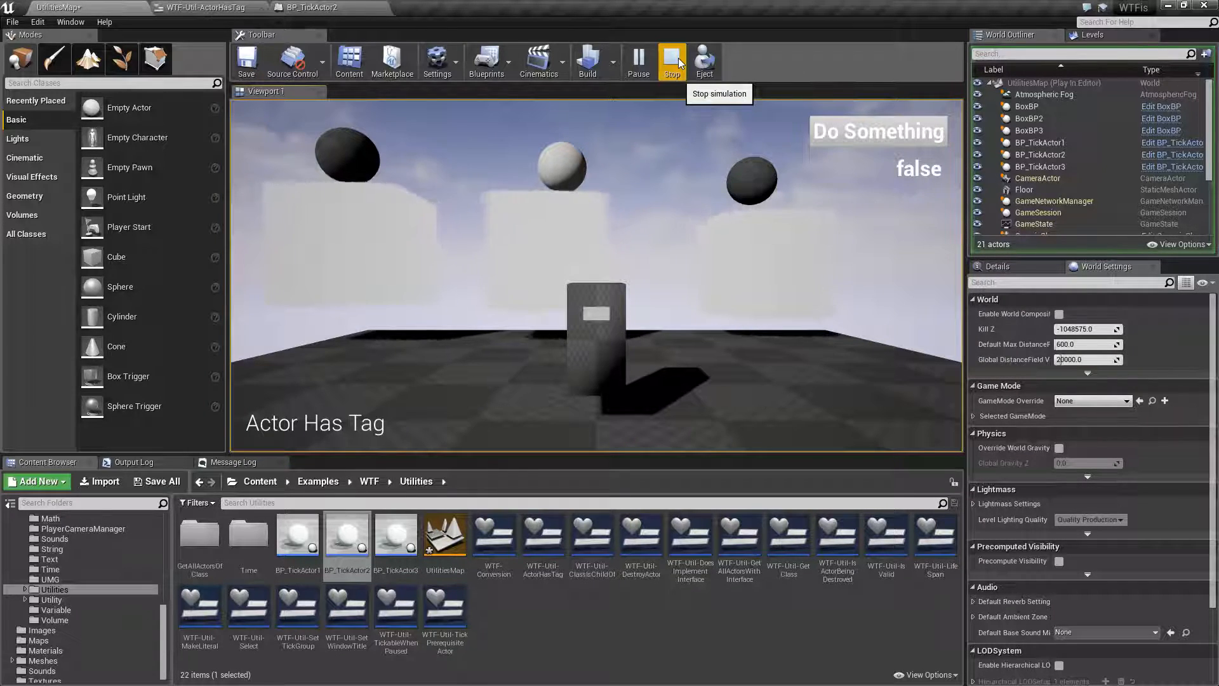
pyautogui.click(670, 62)
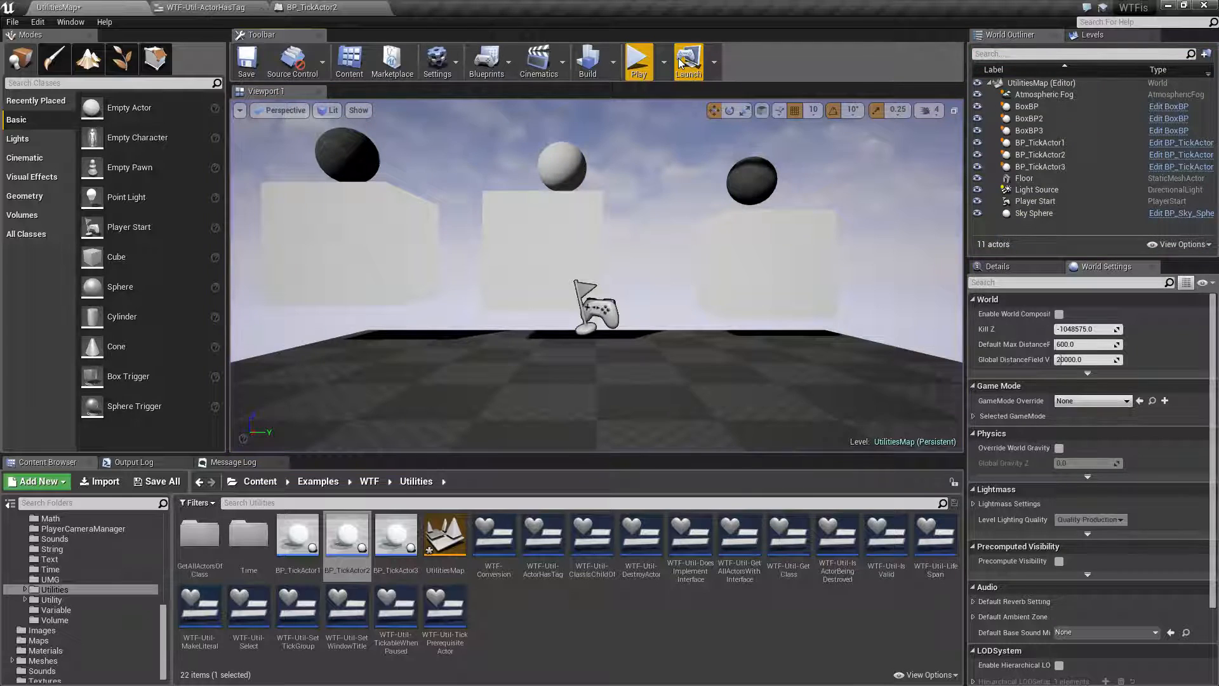
pyautogui.click(562, 167)
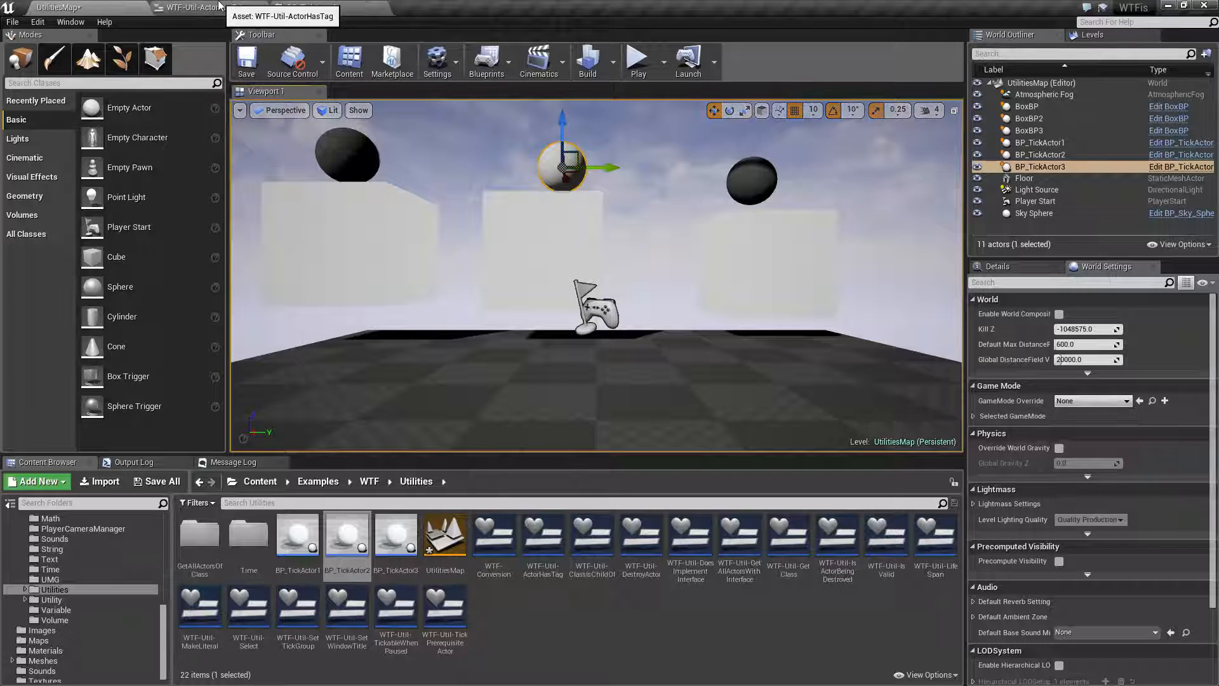
# Step: Add another Actor Has Tag node to the WTF-Util-ActorHasTag widget graph
pyautogui.click(206, 7)
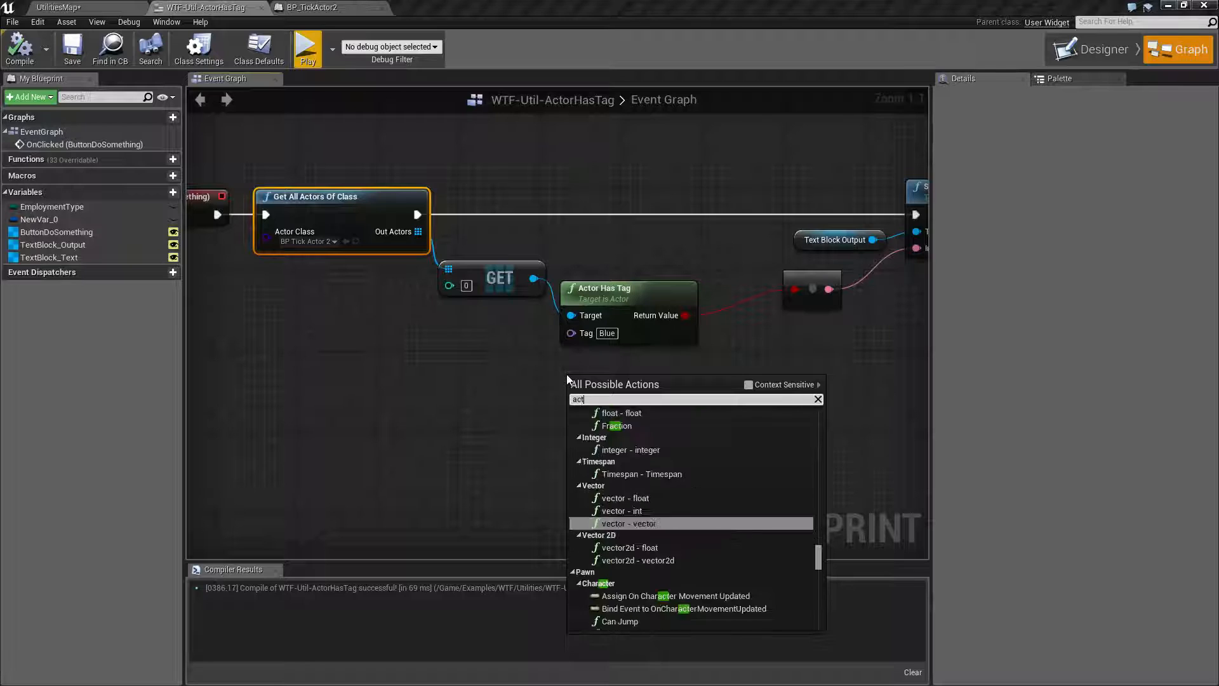
pyautogui.write('actor has tag')
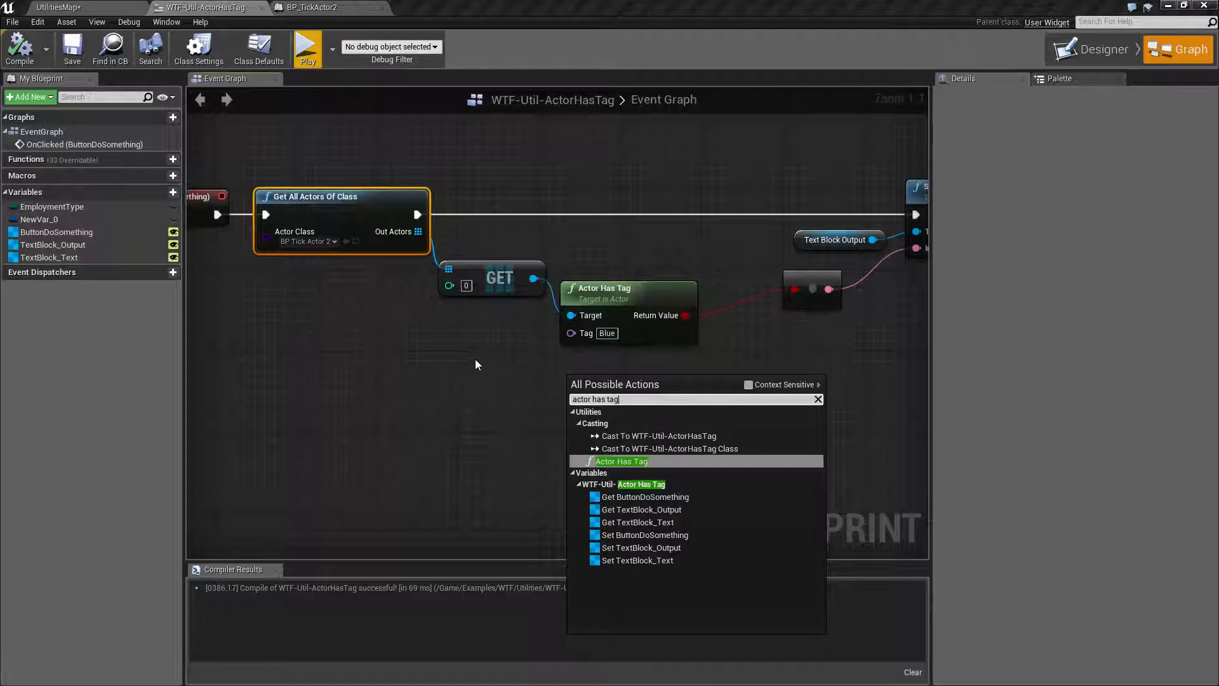
pyautogui.click(621, 460)
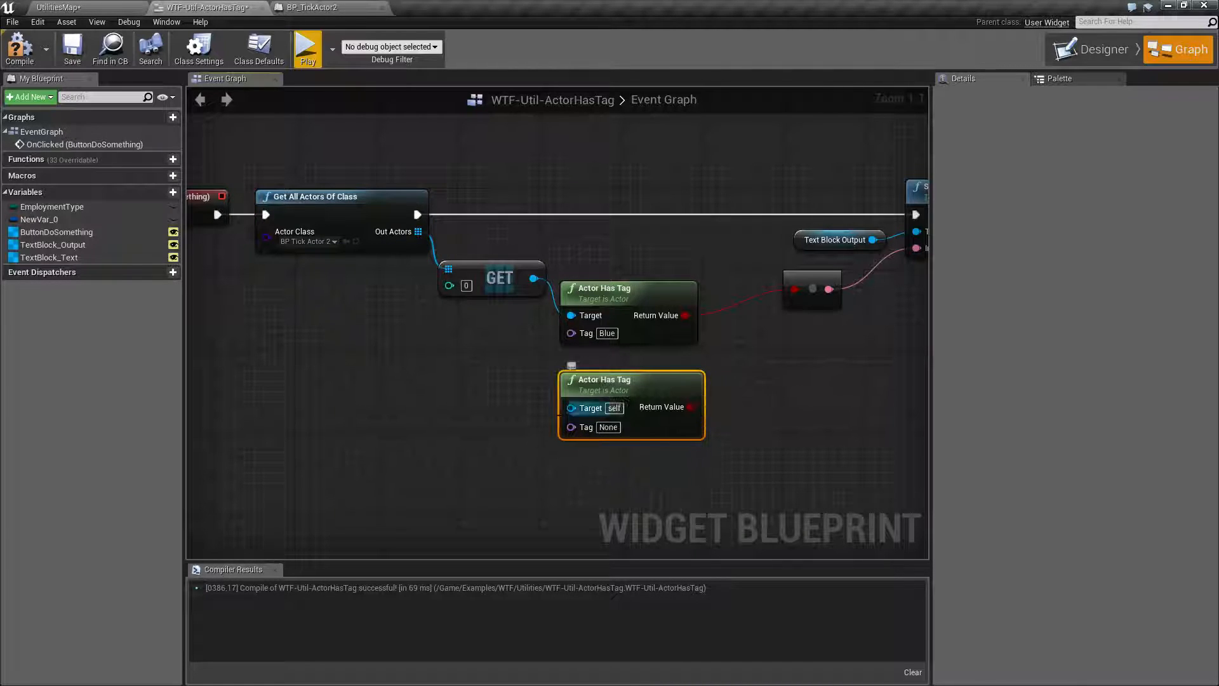
pyautogui.moveTo(590, 408)
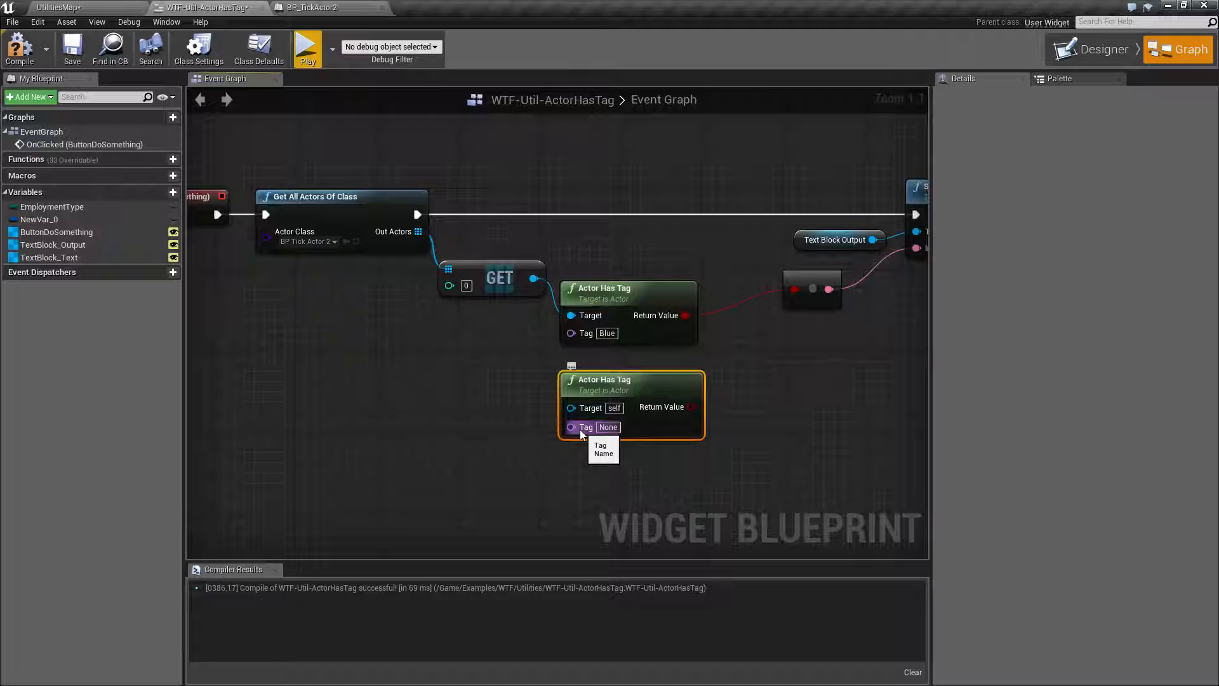
pyautogui.moveTo(756, 408)
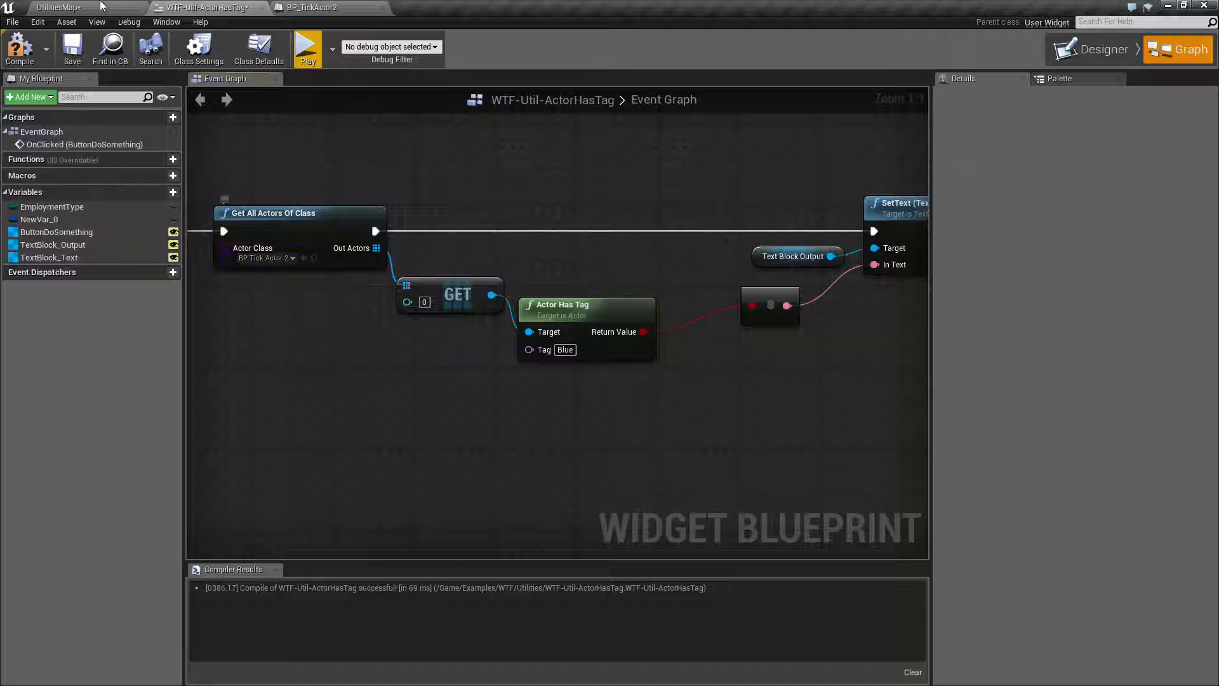
# Step: Look at BP_TickActor2, then go back to the widget graph to inspect the Tag pin
pyautogui.click(307, 7)
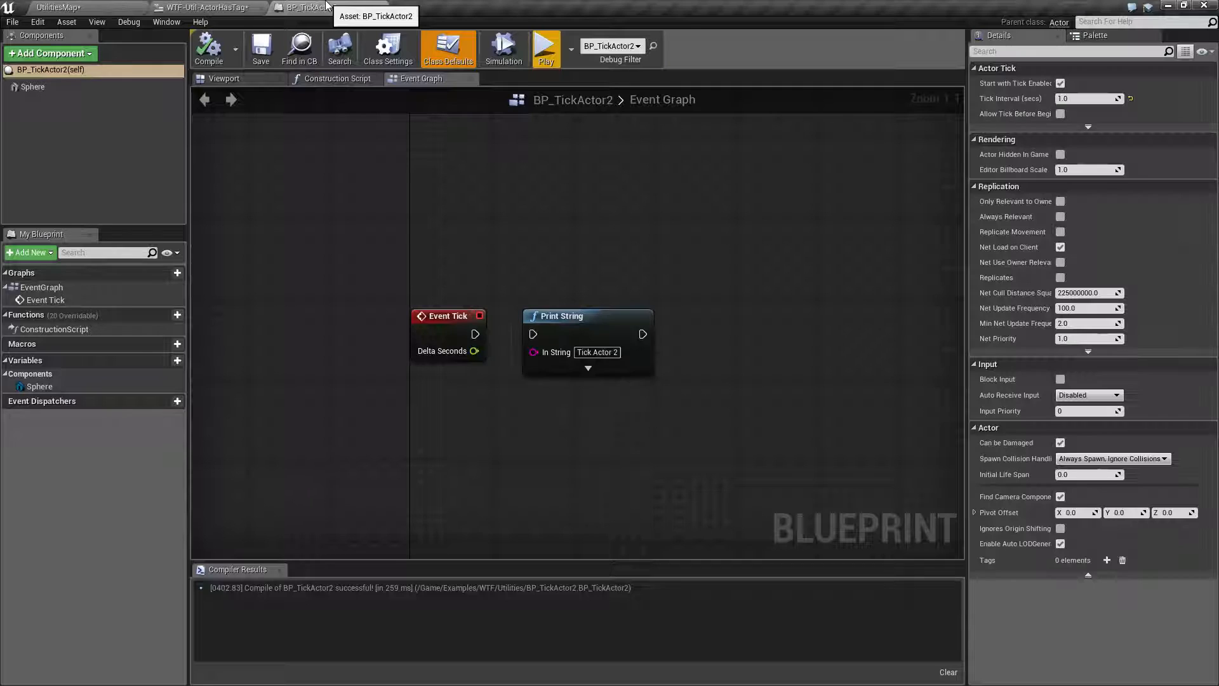
pyautogui.click(201, 7)
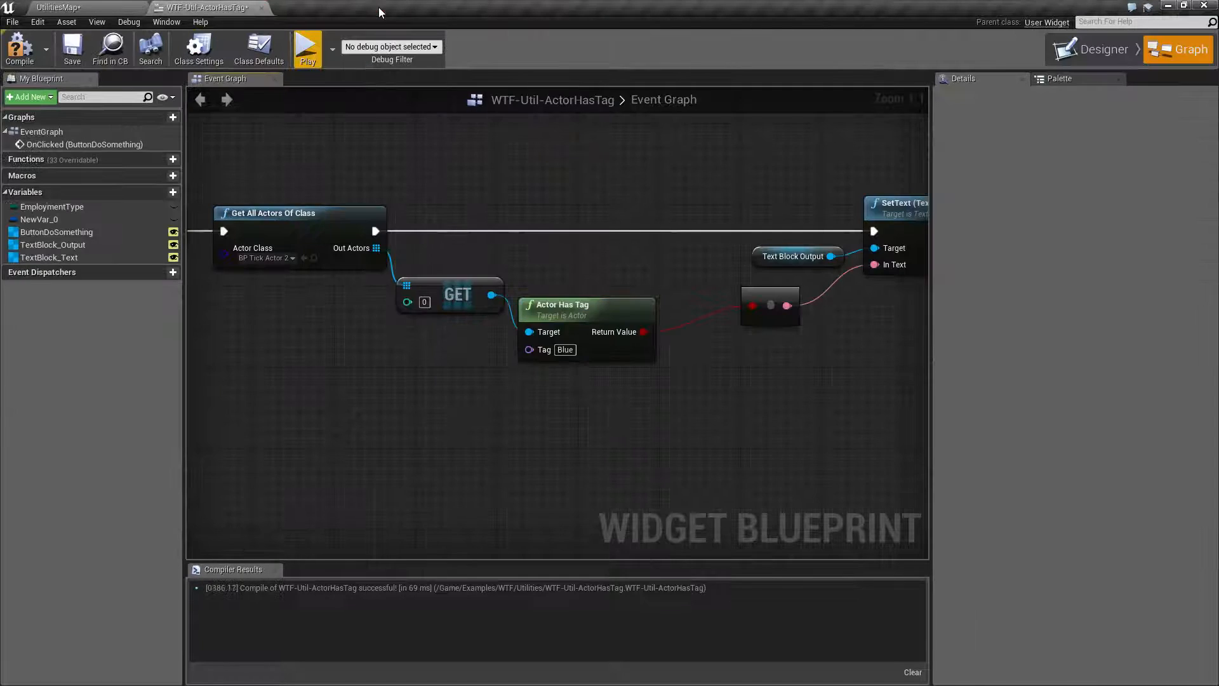
pyautogui.moveTo(443, 294)
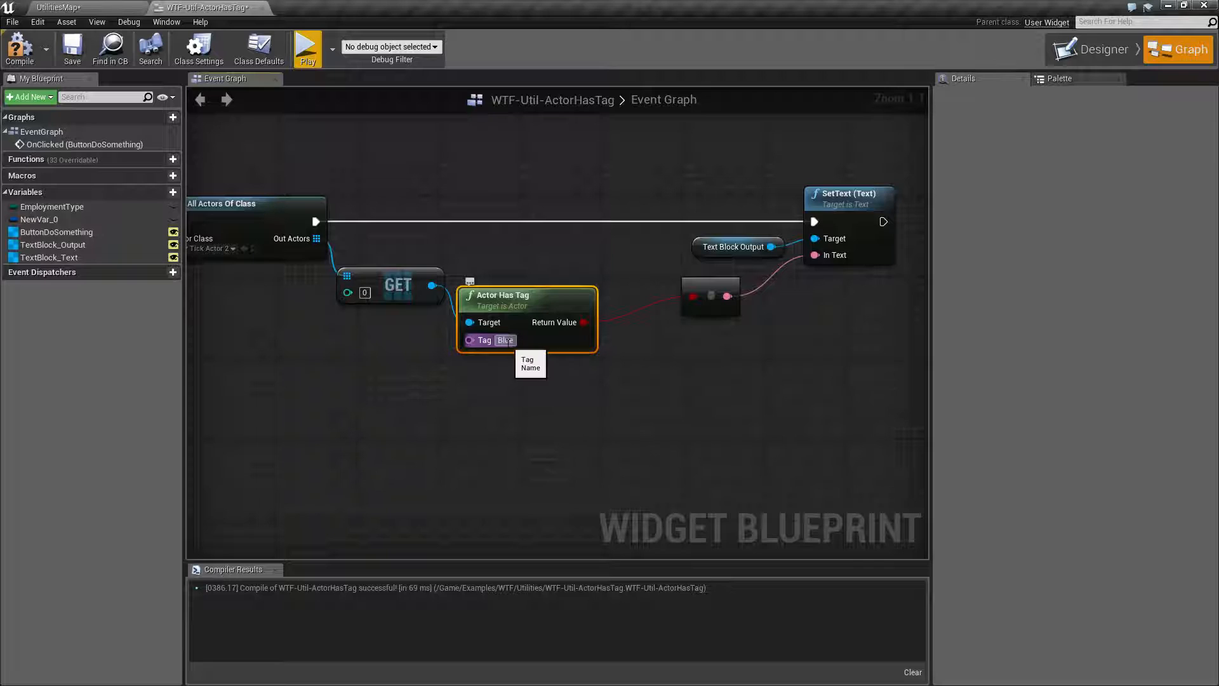
pyautogui.moveTo(83, 6)
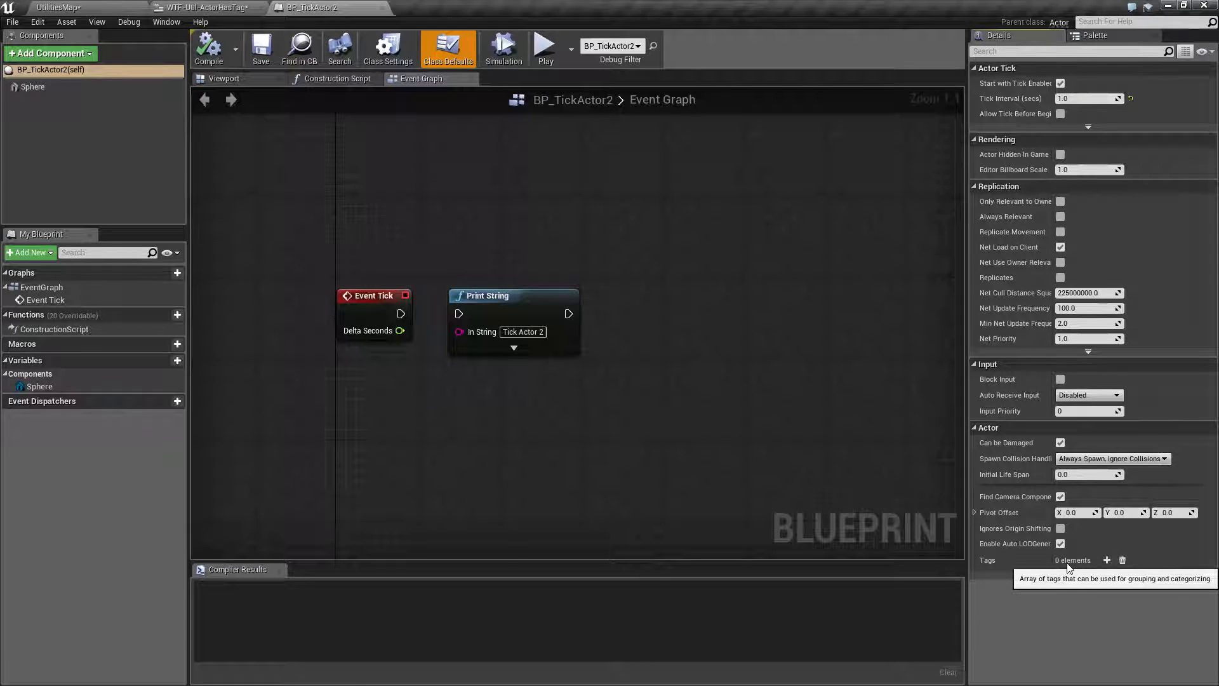
pyautogui.moveTo(953, 541)
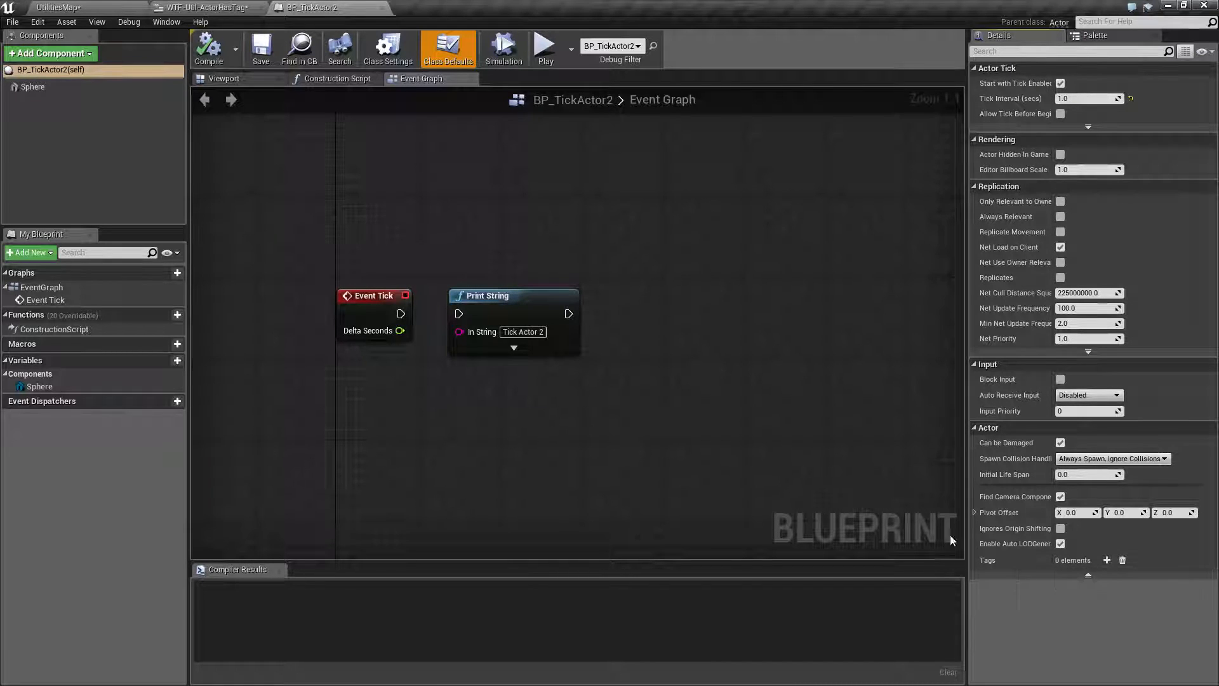
pyautogui.moveTo(715, 379)
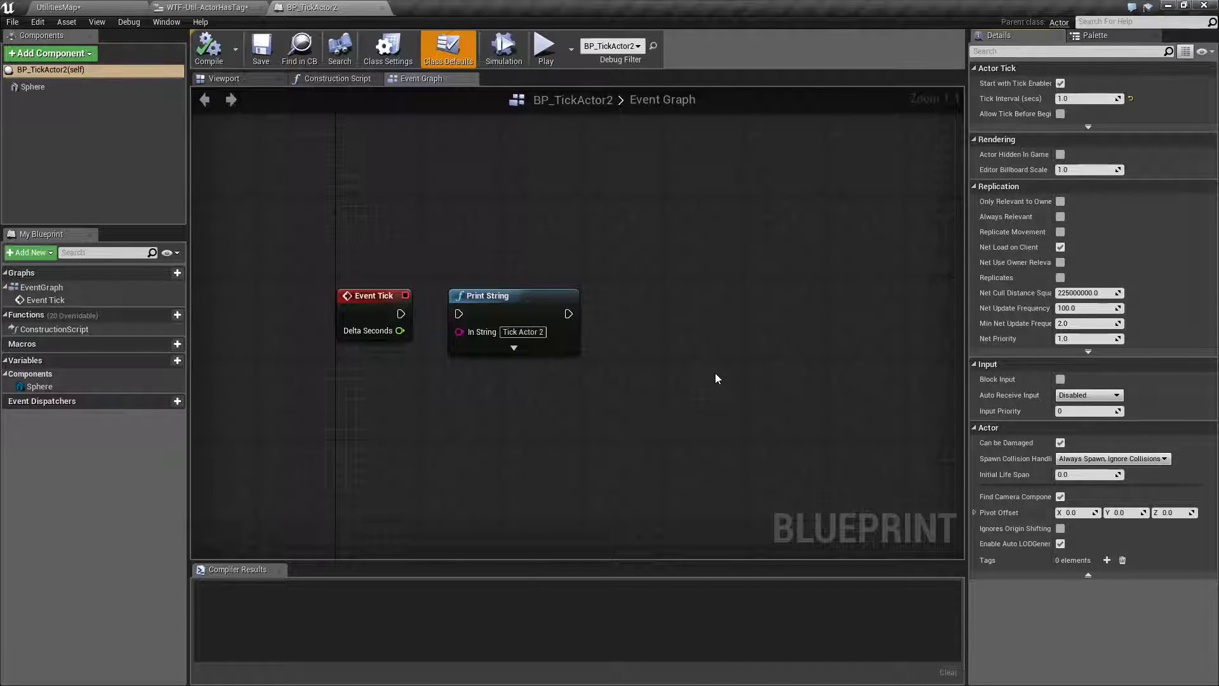
pyautogui.moveTo(586, 215)
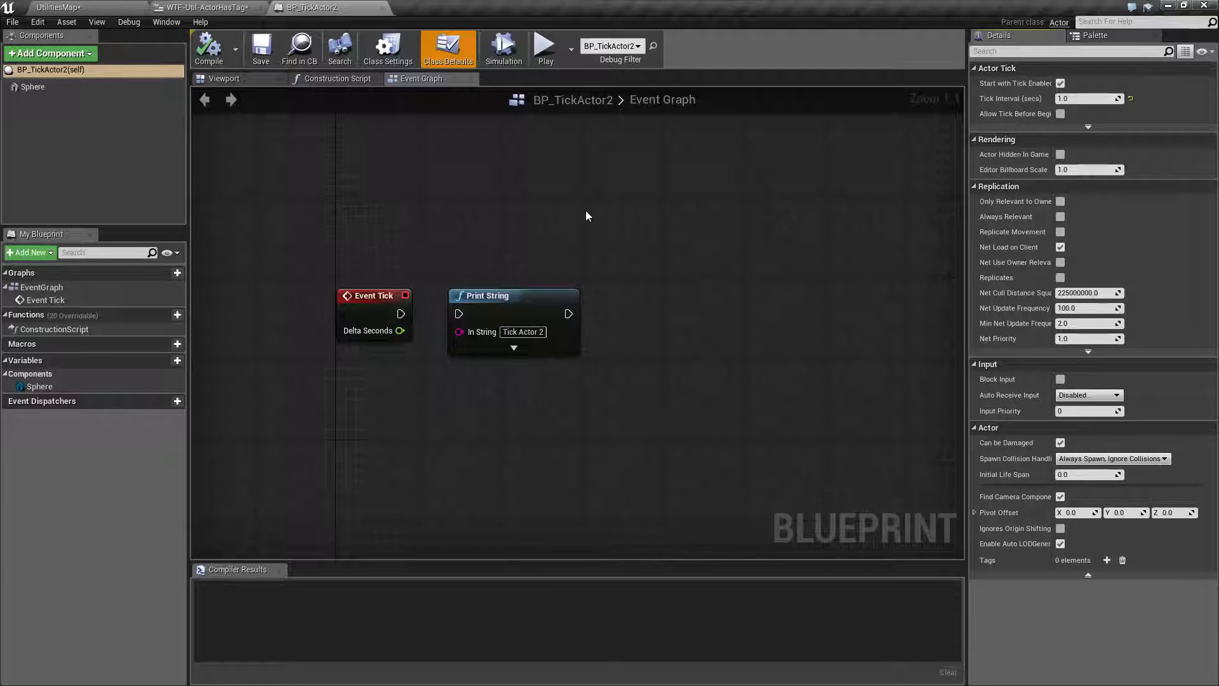
# Step: Add Actor Has Tag from a non-context-sensitive 'has tag' search, targeting GET with Tag Blue
pyautogui.click(206, 7)
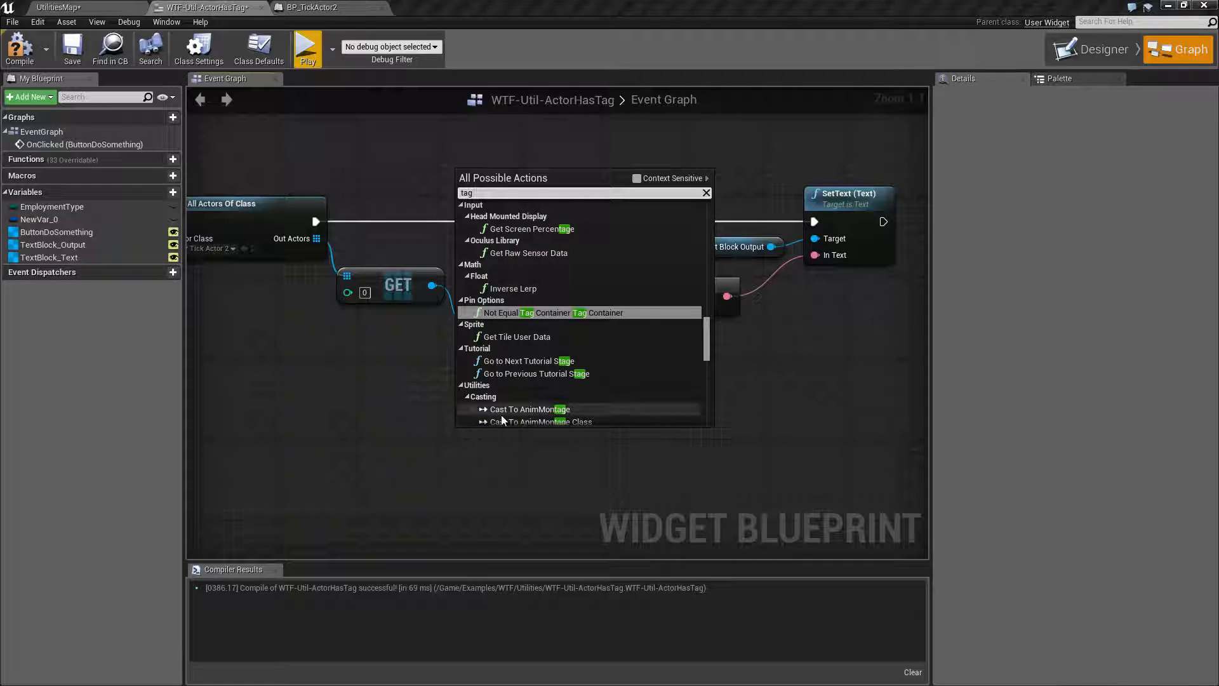
pyautogui.moveTo(637, 179)
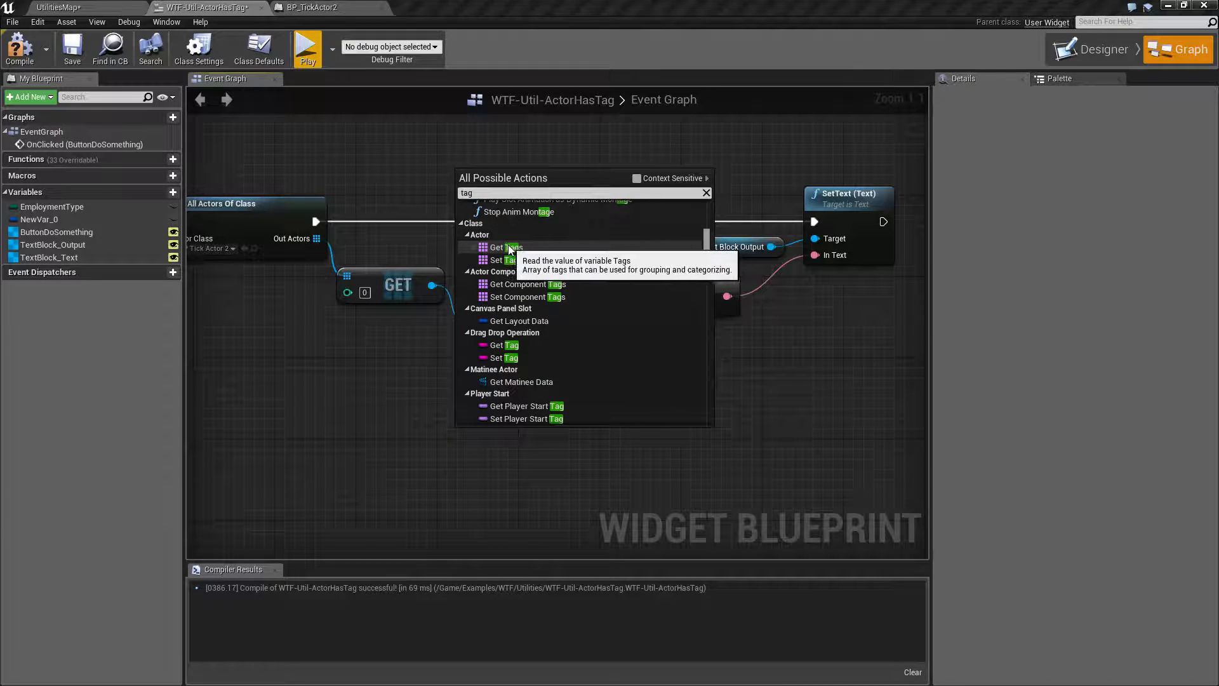
pyautogui.moveTo(505, 260)
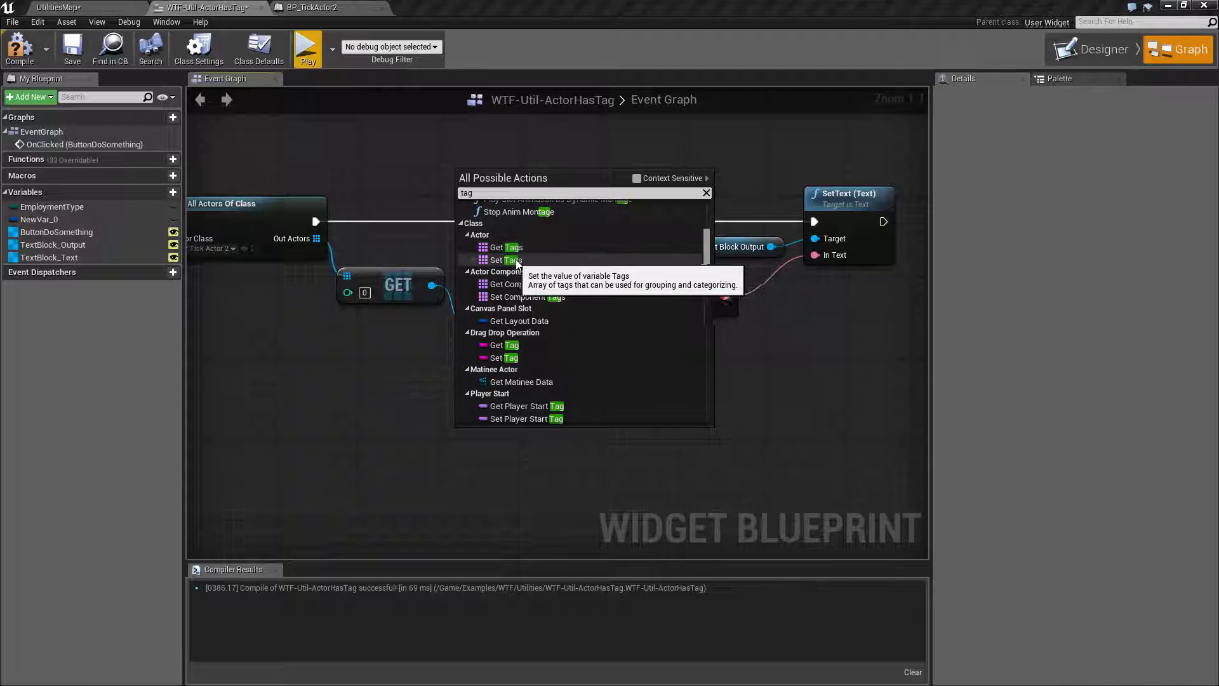
pyautogui.moveTo(527, 297)
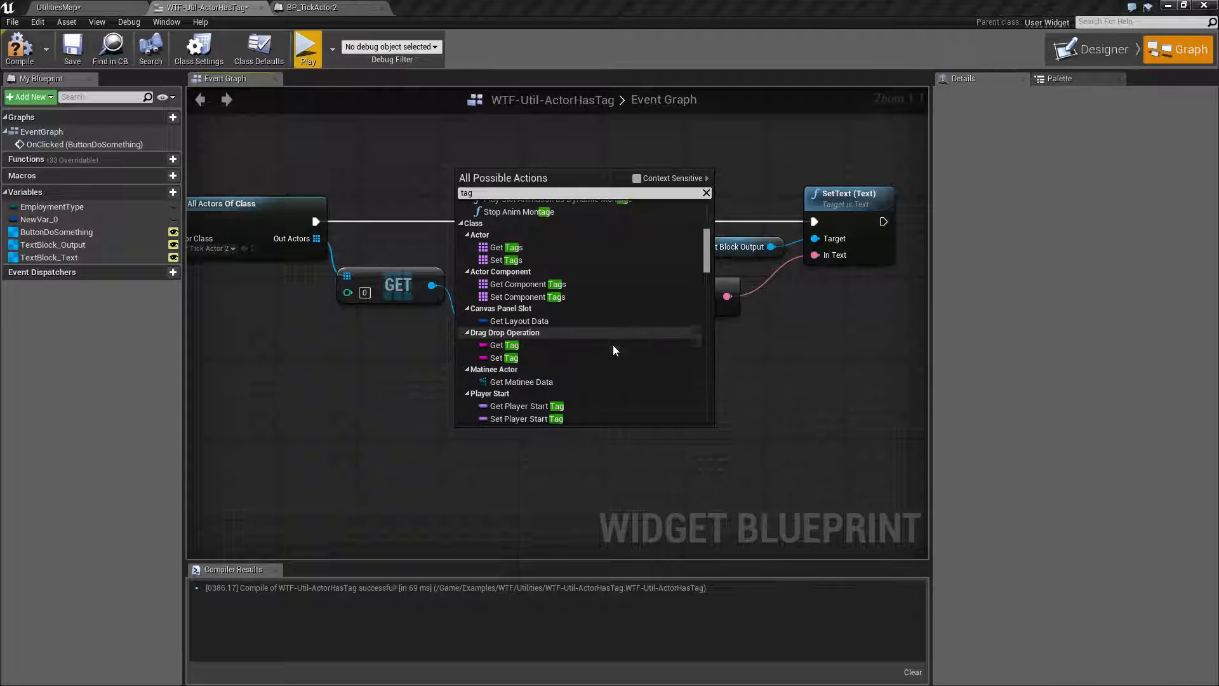
pyautogui.scroll(-3)
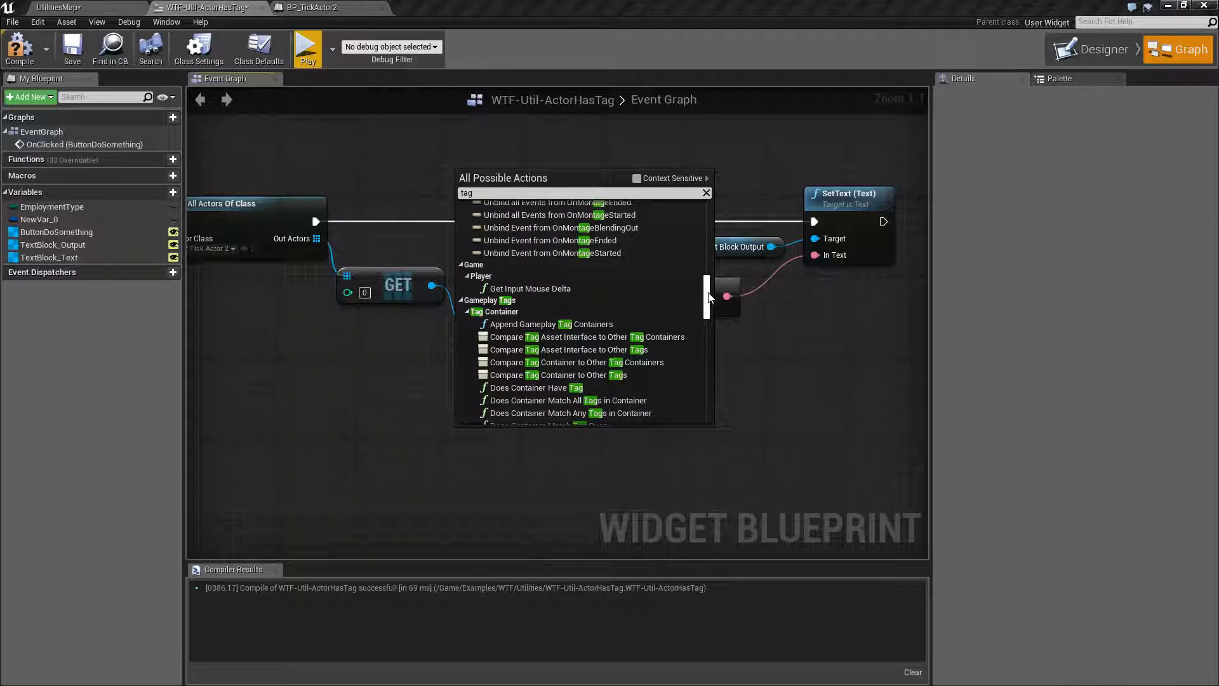
pyautogui.scroll(-3)
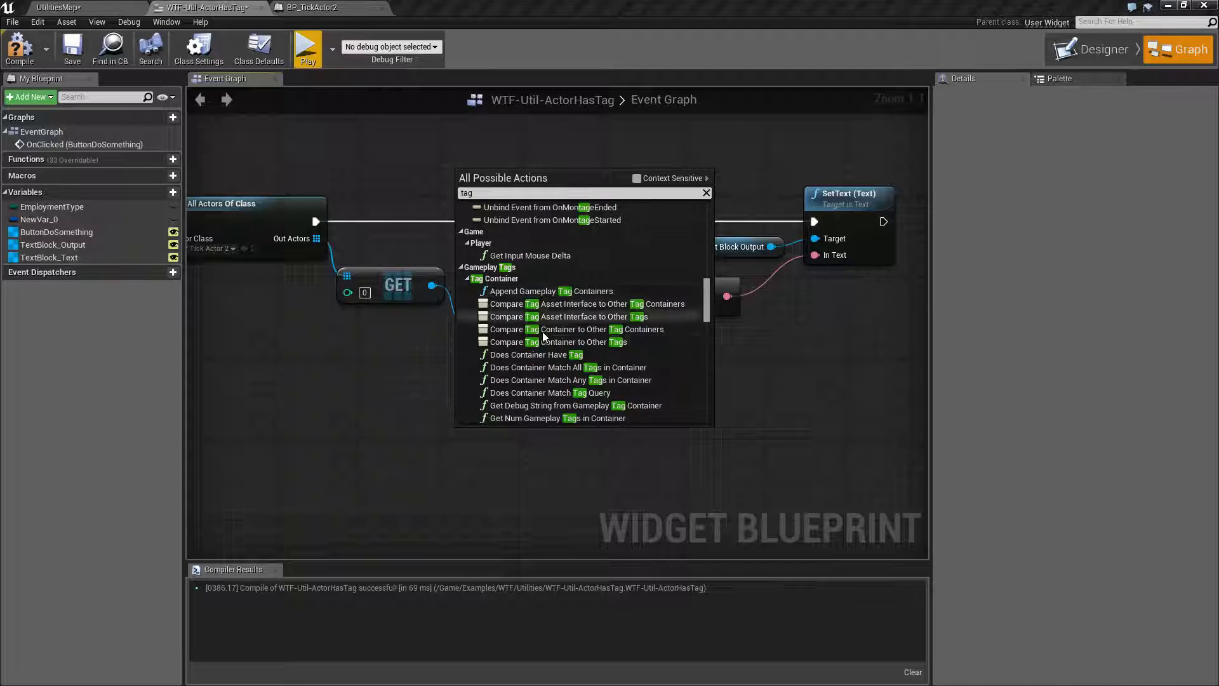
pyautogui.scroll(-3)
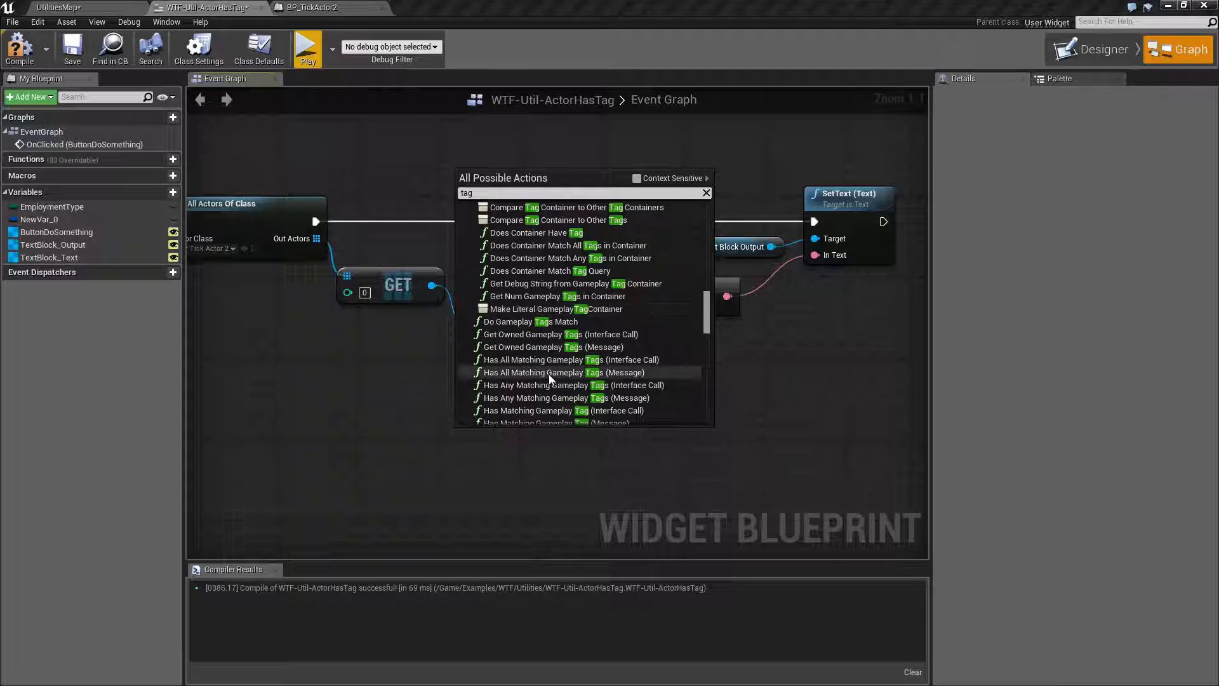
pyautogui.click(636, 178)
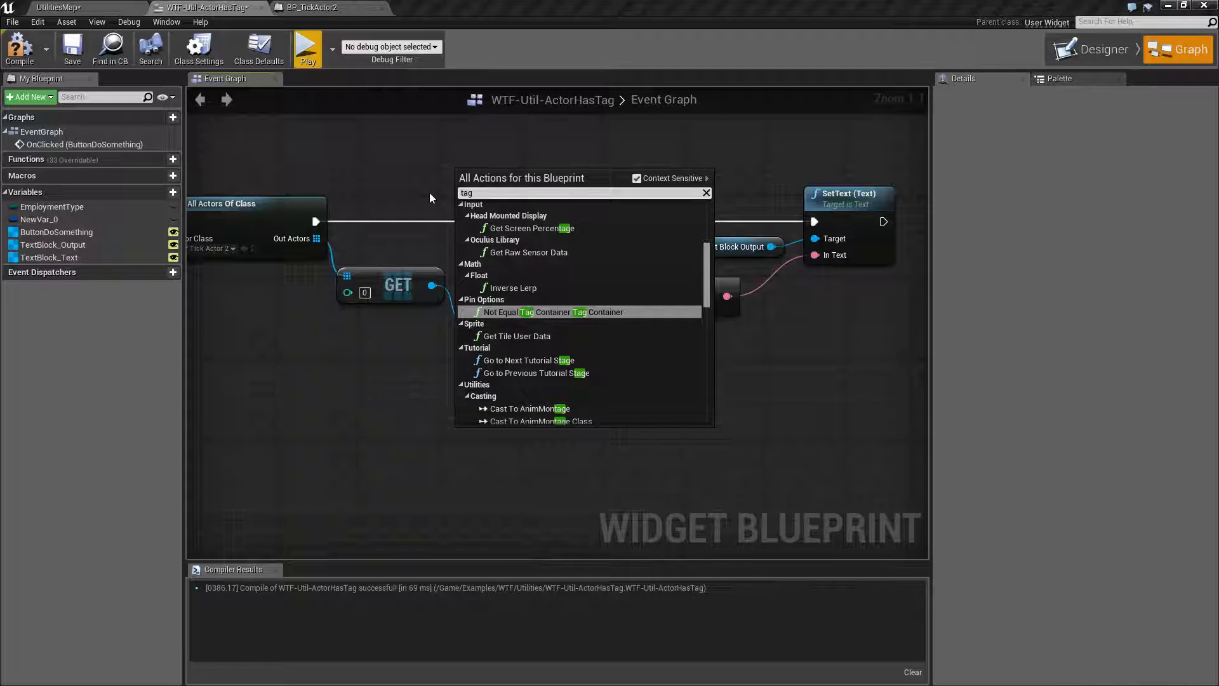
pyautogui.write('has tag')
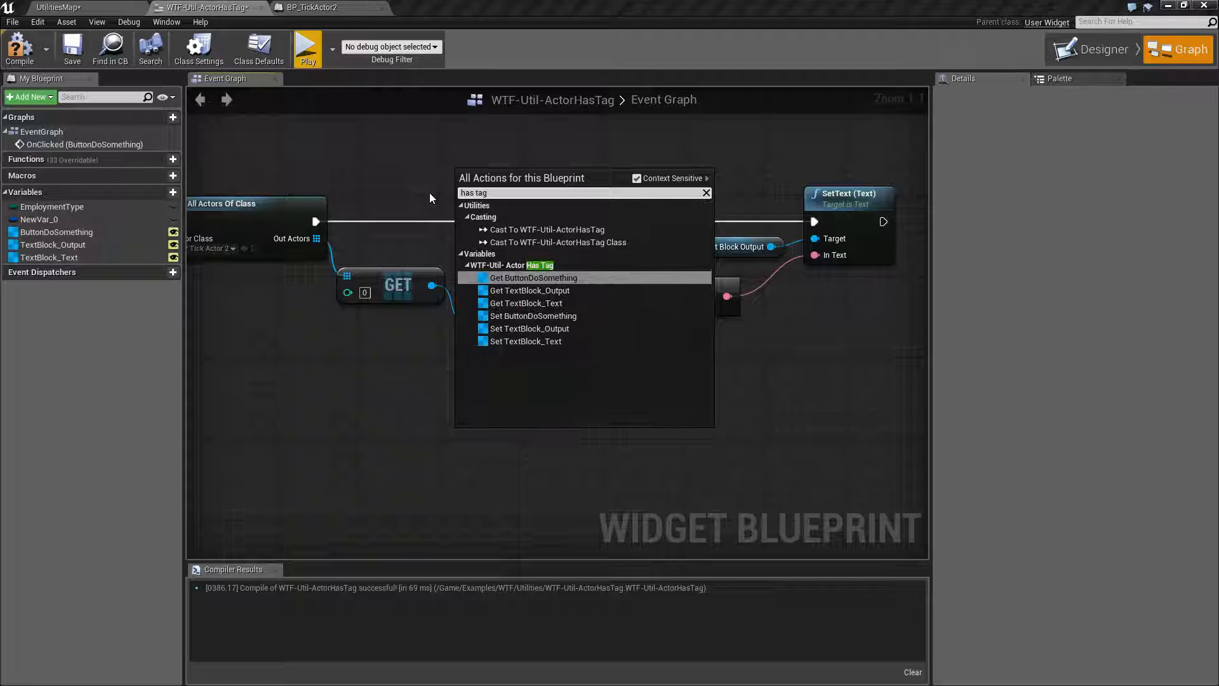
pyautogui.click(637, 177)
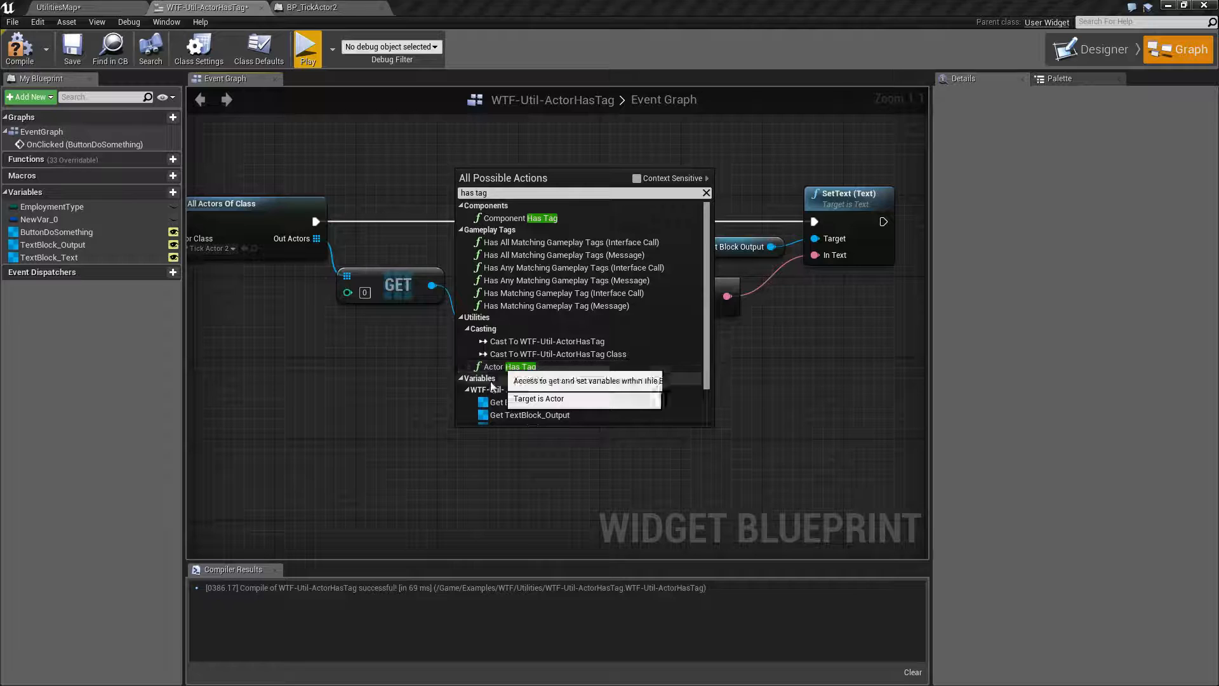
pyautogui.click(518, 366)
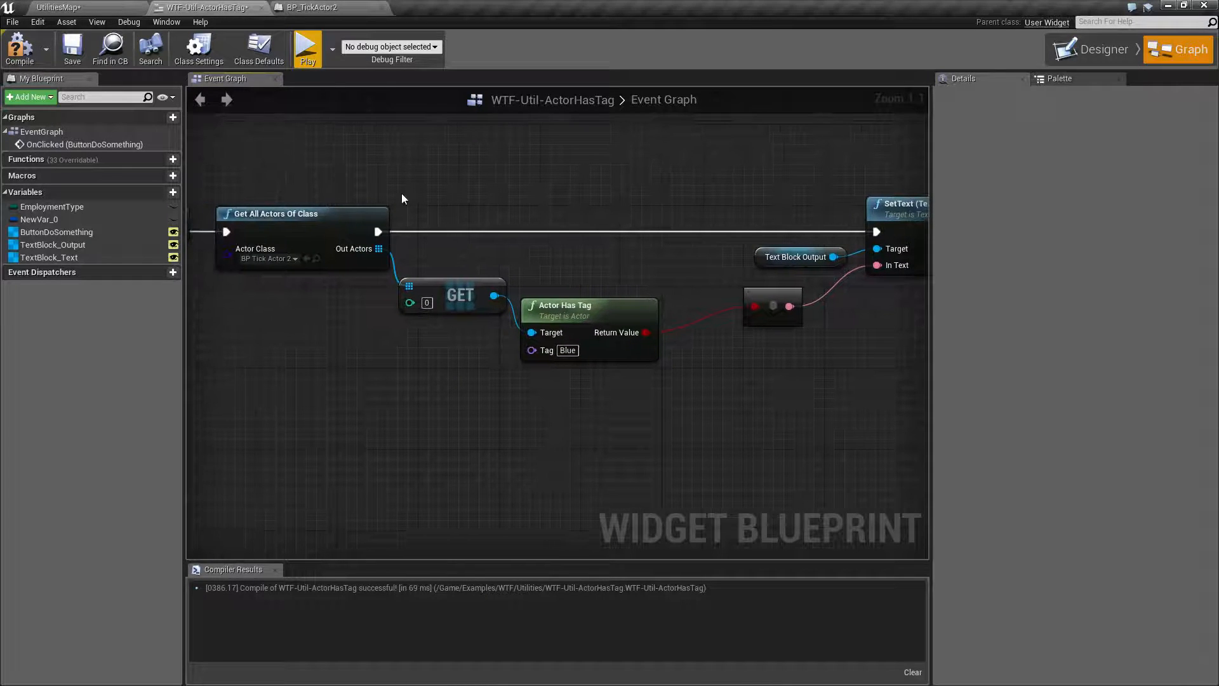
# Step: Check BP_TickActor2's Class Defaults Tags and the Sphere's Component Tags, both empty
pyautogui.click(309, 7)
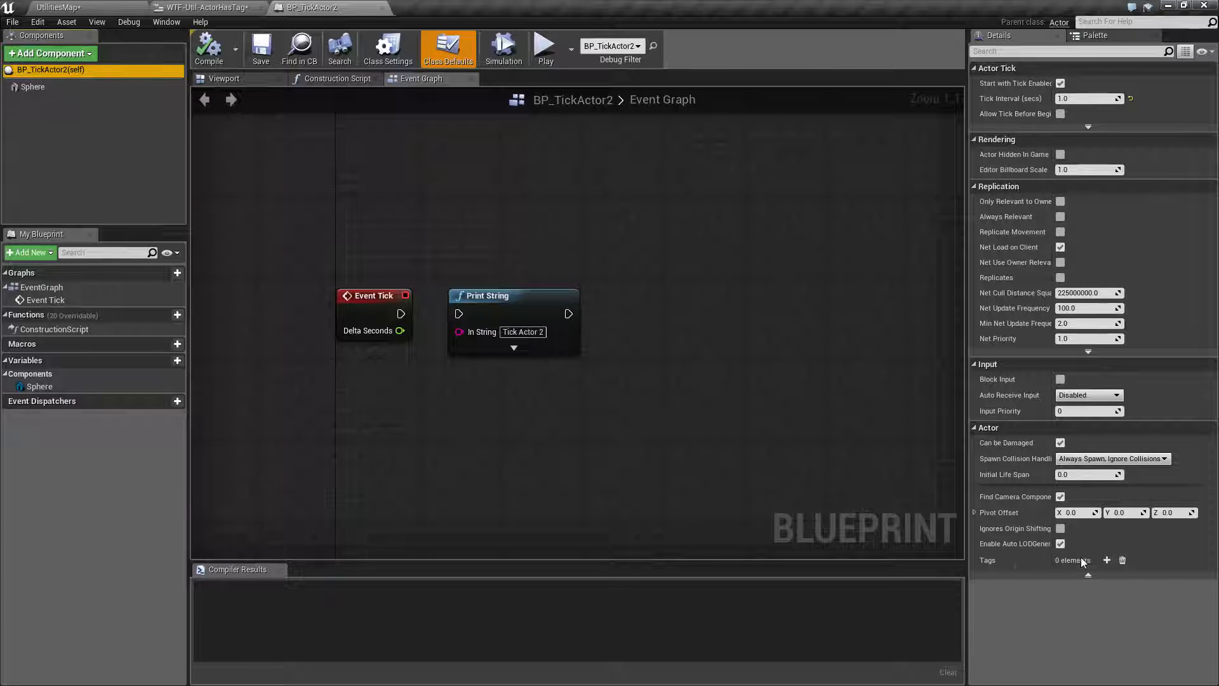
pyautogui.click(34, 86)
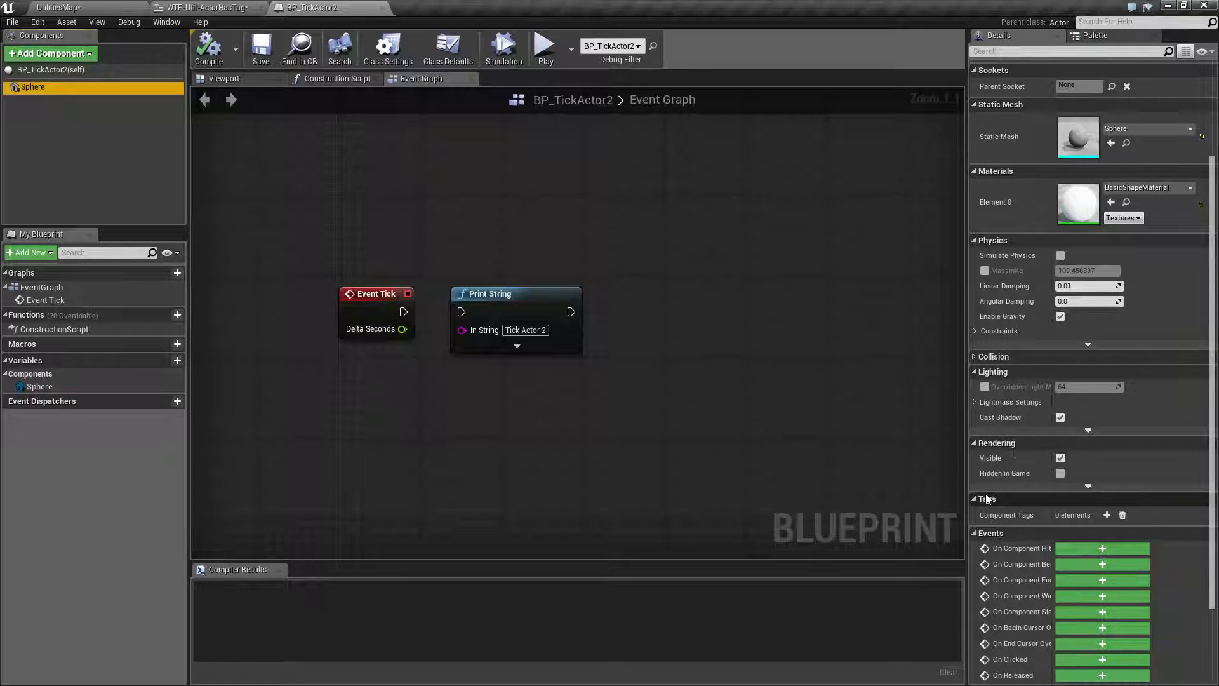
pyautogui.moveTo(1006, 515)
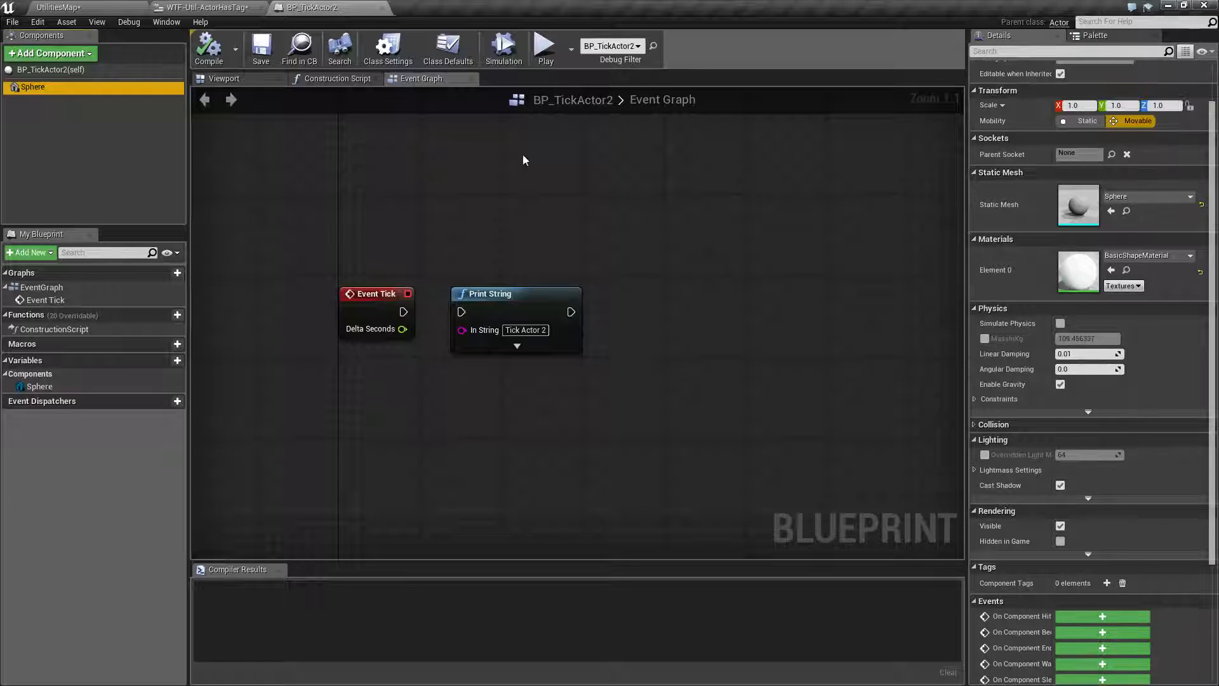
pyautogui.click(206, 7)
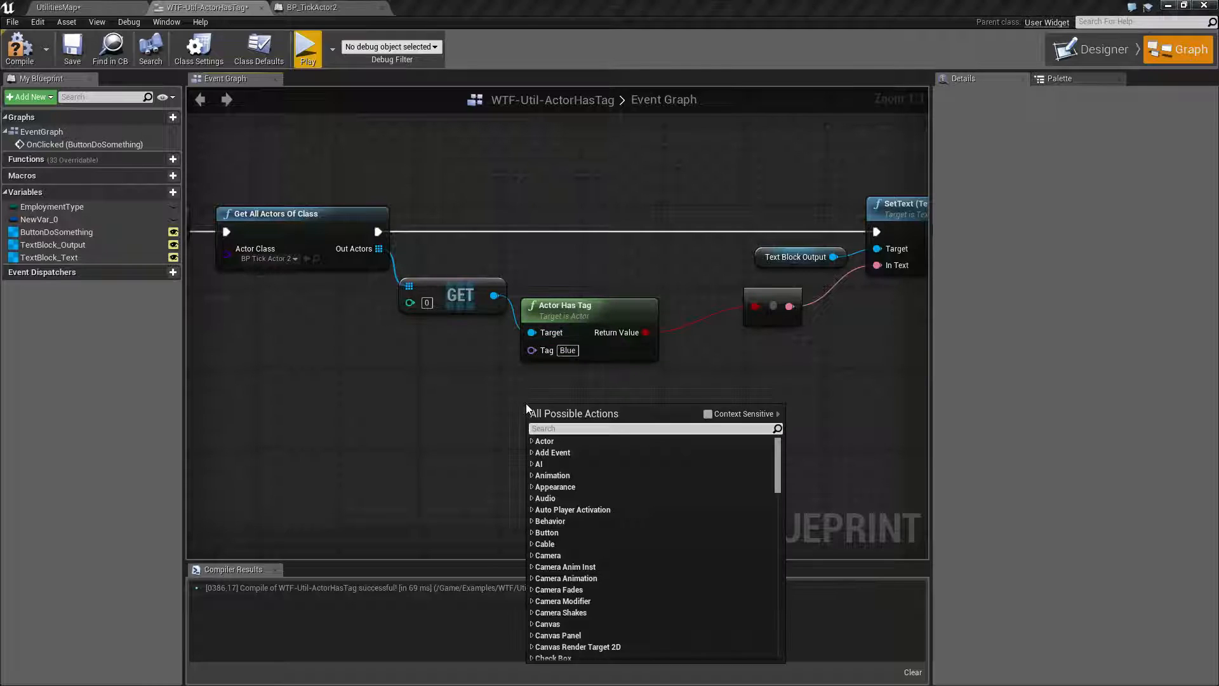
# Step: Search the graph action menu for 'component ta', then dismiss it
pyautogui.write('component ta')
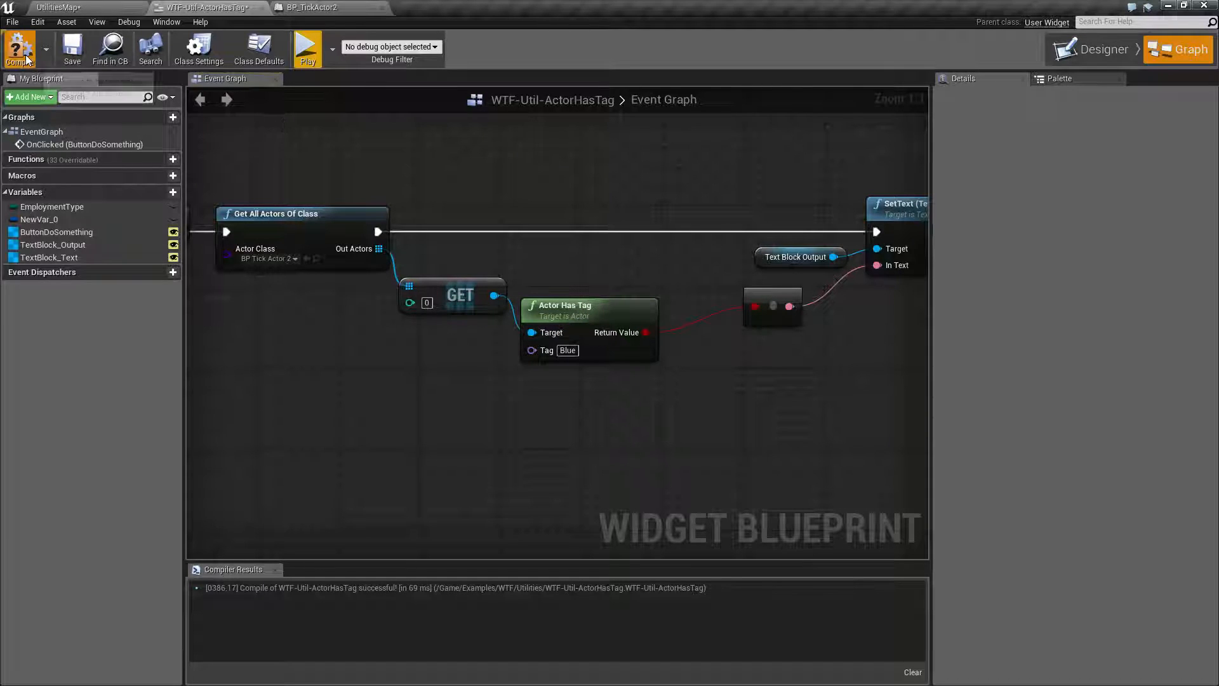
# Step: Show BP_TickActor2's Class Defaults with the empty actor Tags list
pyautogui.click(310, 7)
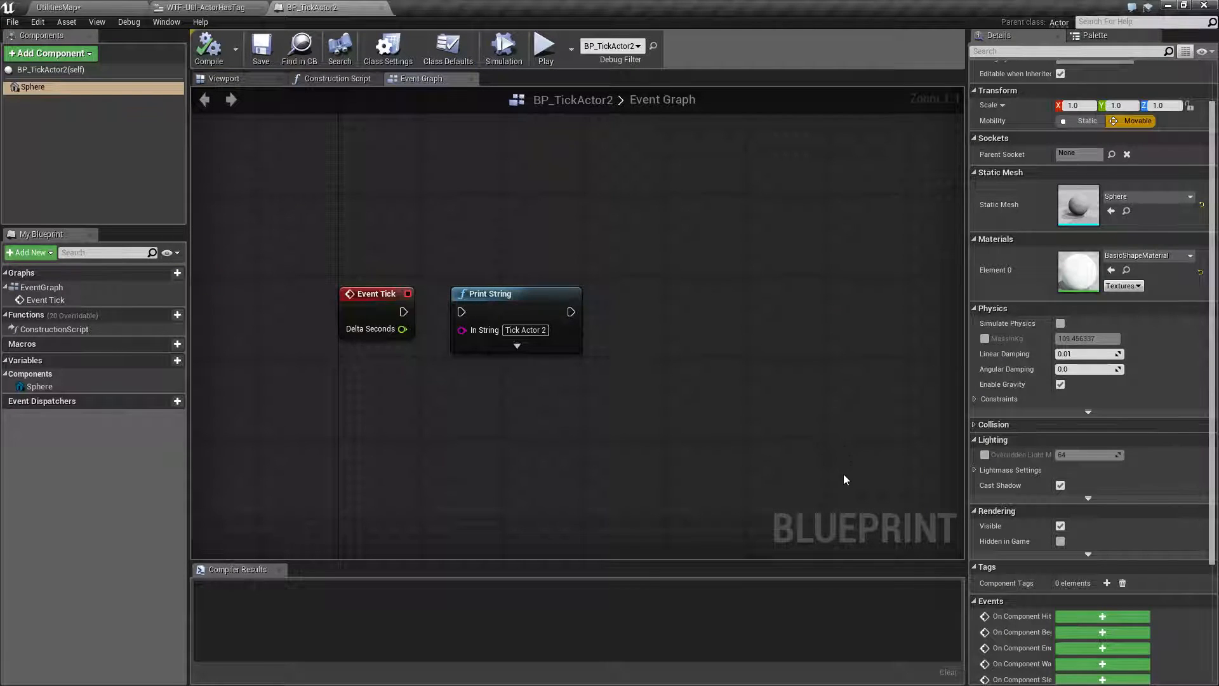
pyautogui.moveTo(1006, 582)
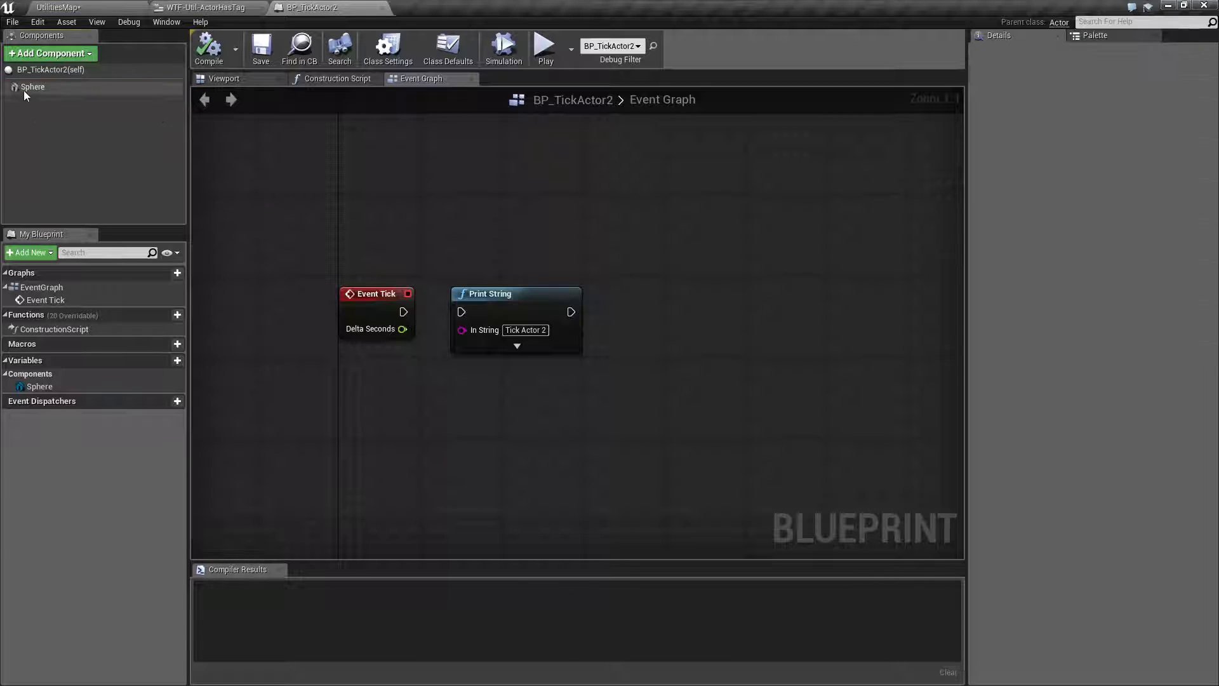
pyautogui.click(448, 49)
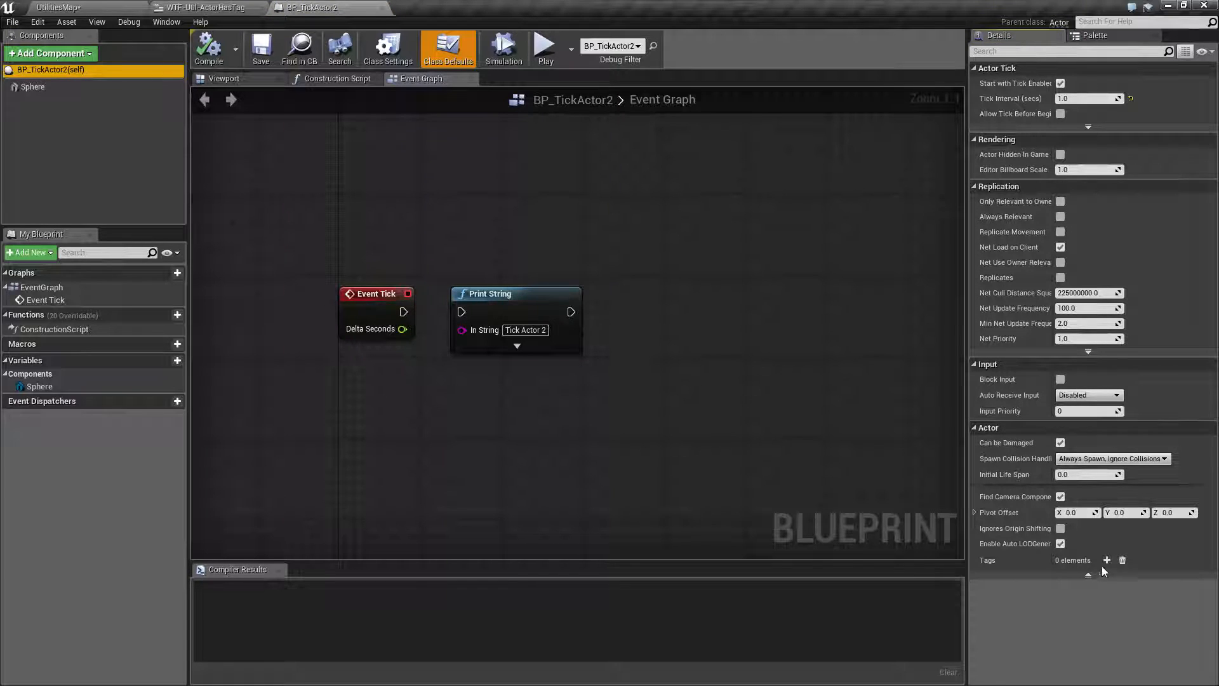
pyautogui.moveTo(641, 374)
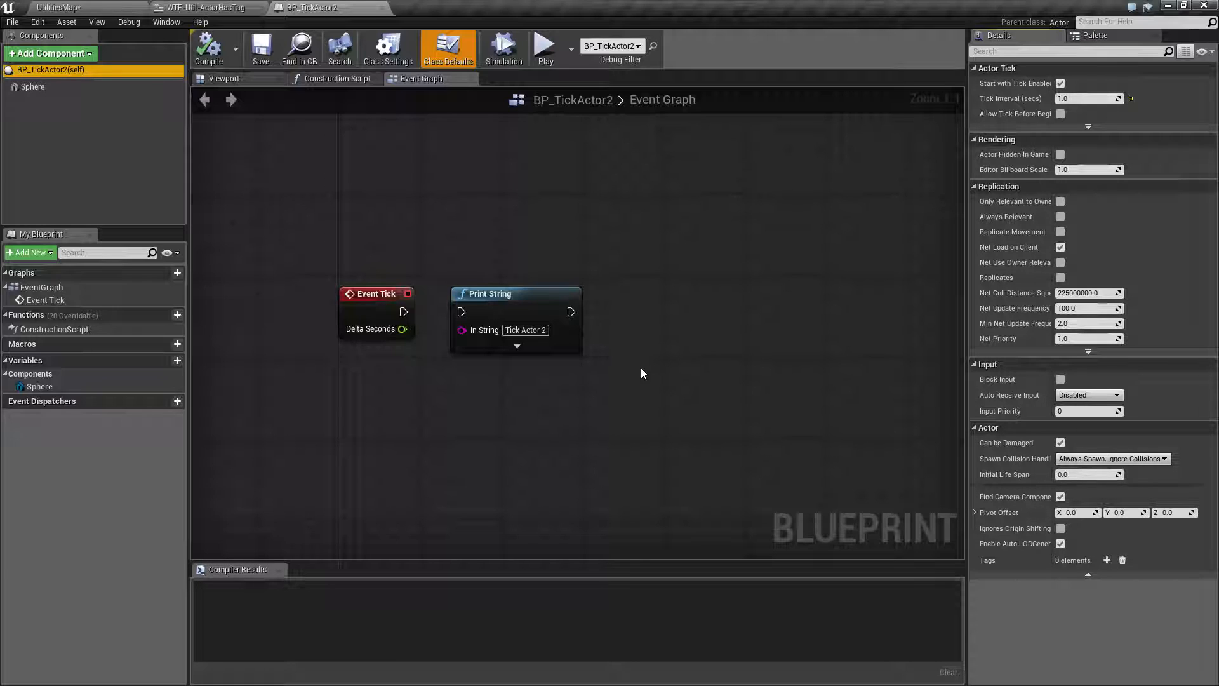
pyautogui.moveTo(846, 434)
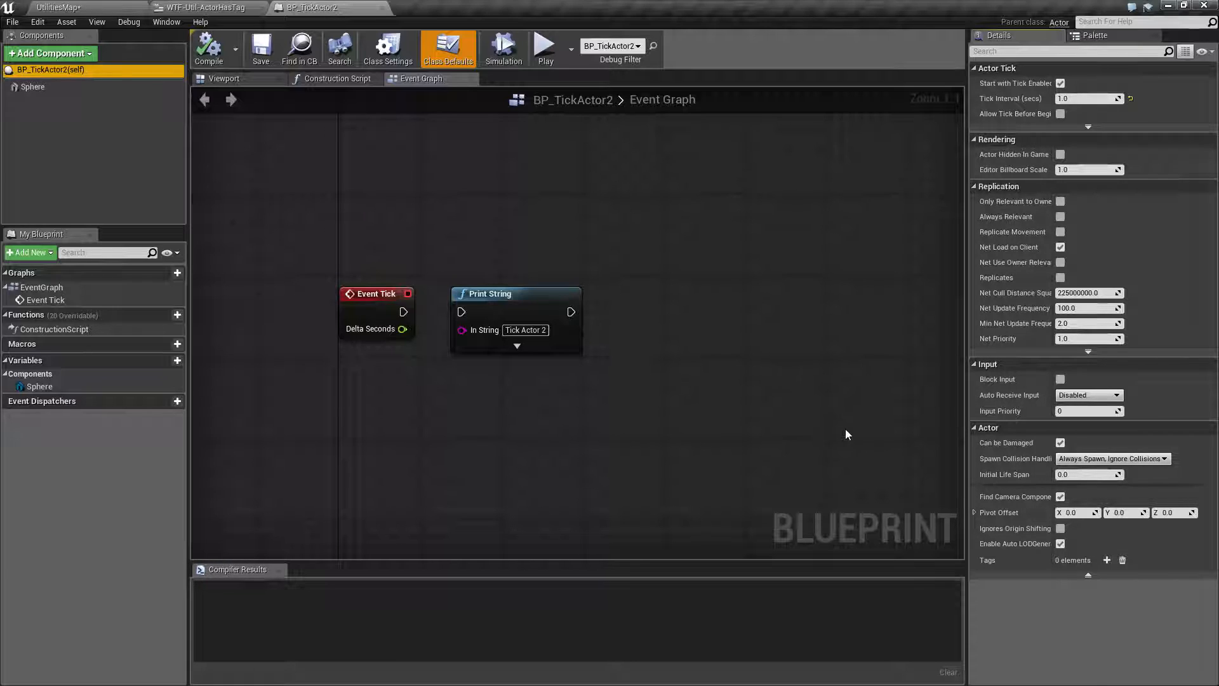
pyautogui.moveTo(1088, 564)
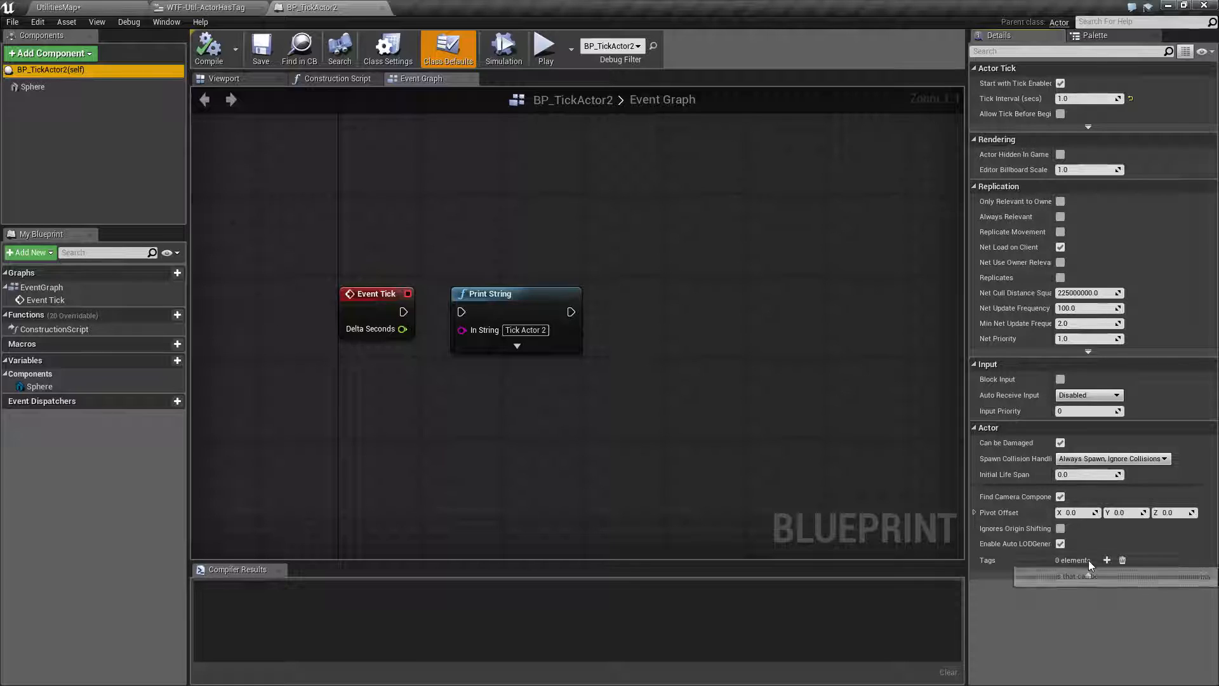
# Step: Add a Blue entry to BP_TickActor2's actor Tags and compile
pyautogui.click(1106, 560)
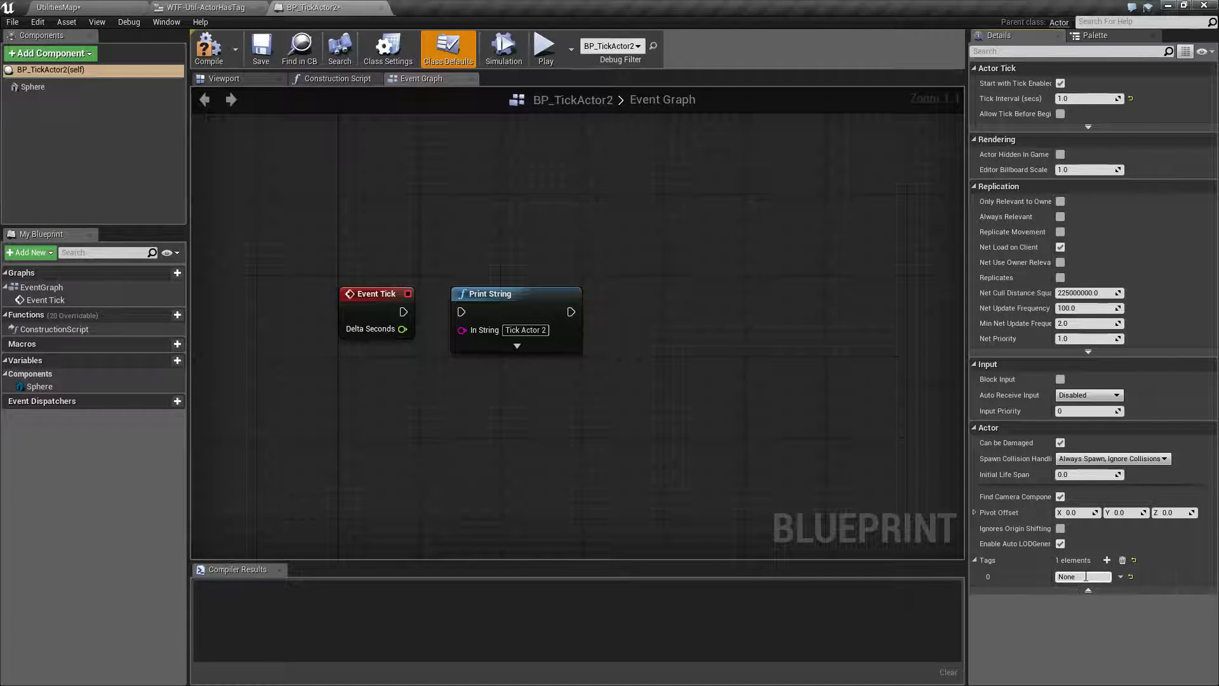
pyautogui.write('Bl')
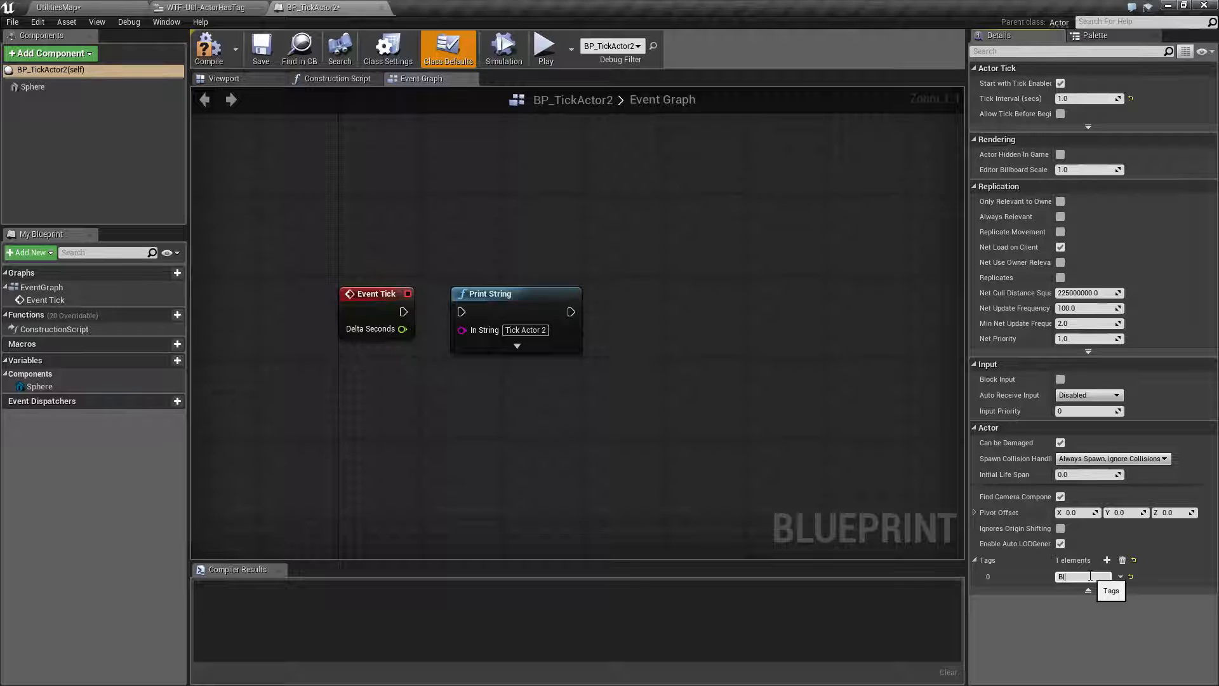
pyautogui.write('Blue')
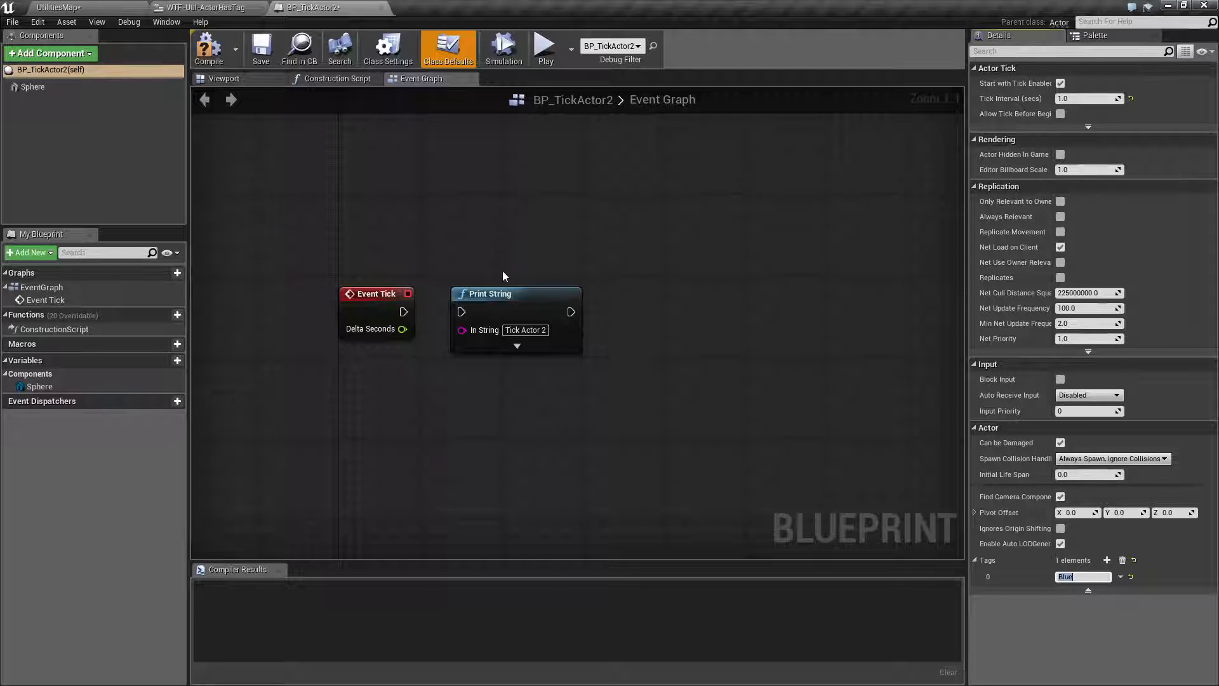
pyautogui.click(205, 48)
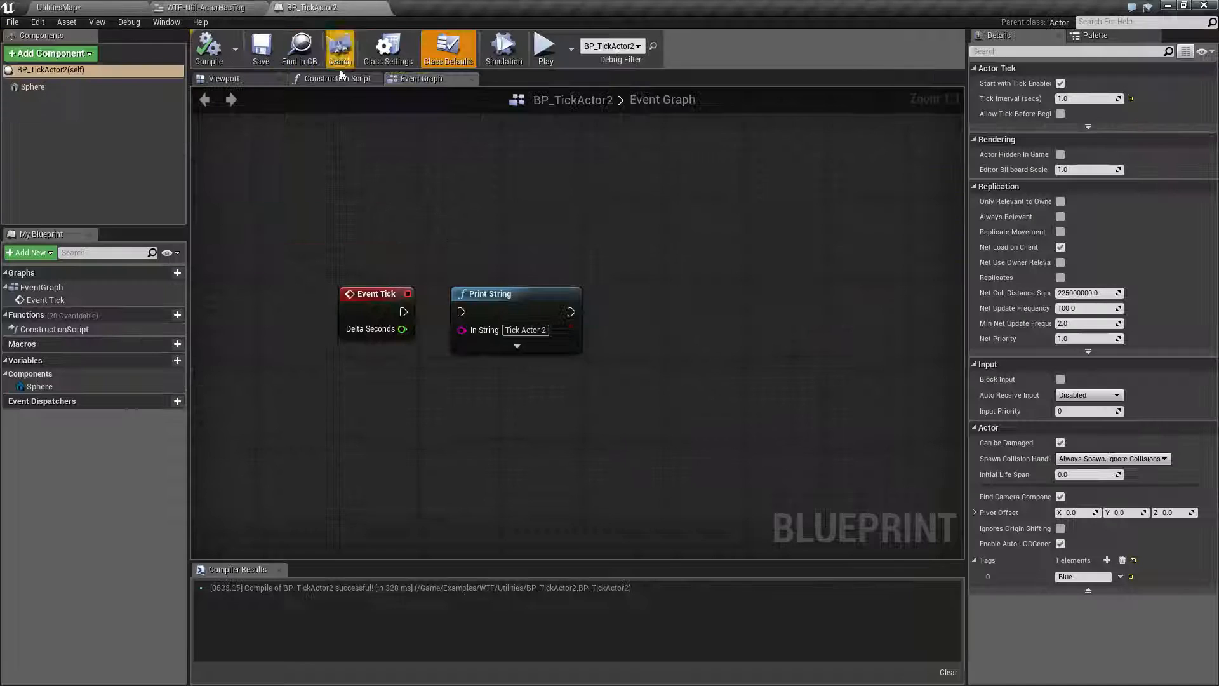
# Step: Retype BP_TickActor2's tag to 'enem' and set the Actor Has Tag pin to ENEMY
pyautogui.write('enem')
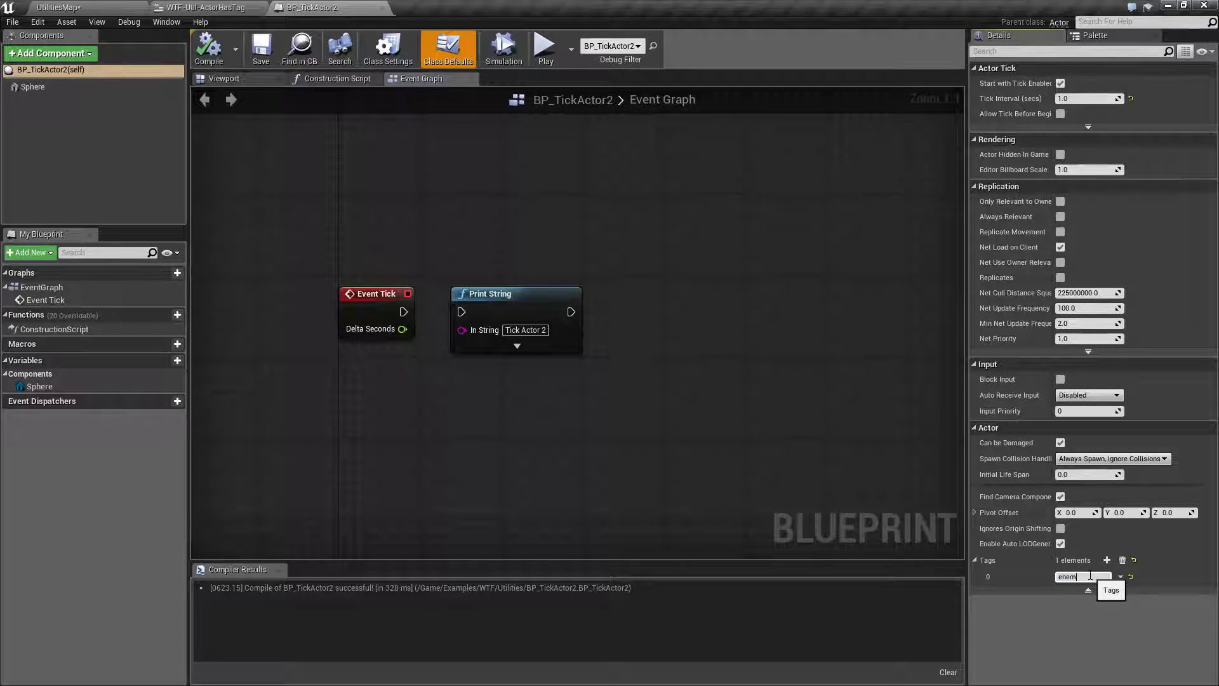
pyautogui.click(190, 7)
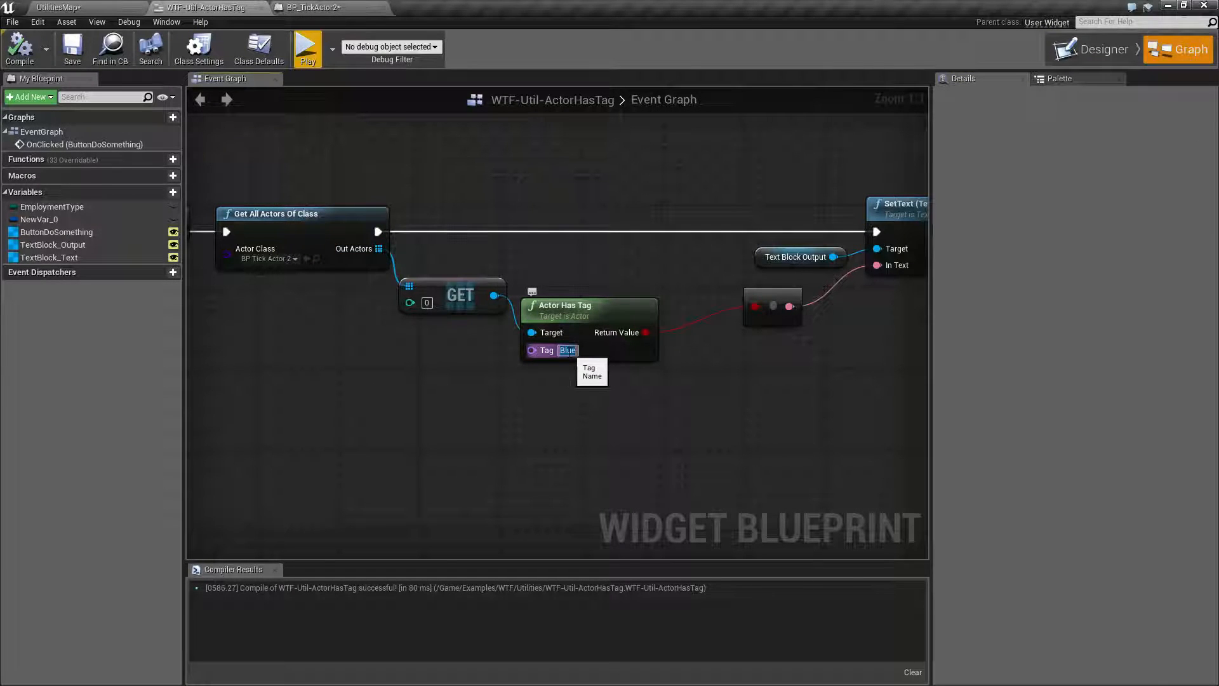
pyautogui.write('ENEMY')
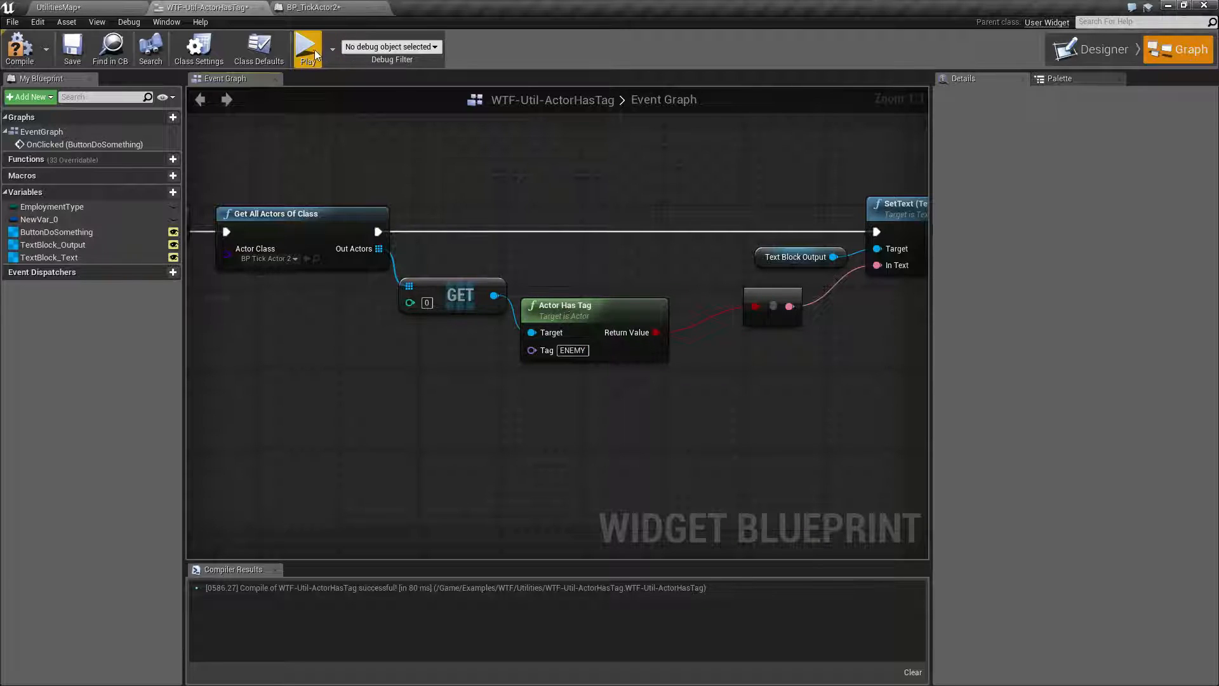
# Step: Play the preview, trigger Do Something to see true, close it, and view BP_TickActor2
pyautogui.click(308, 46)
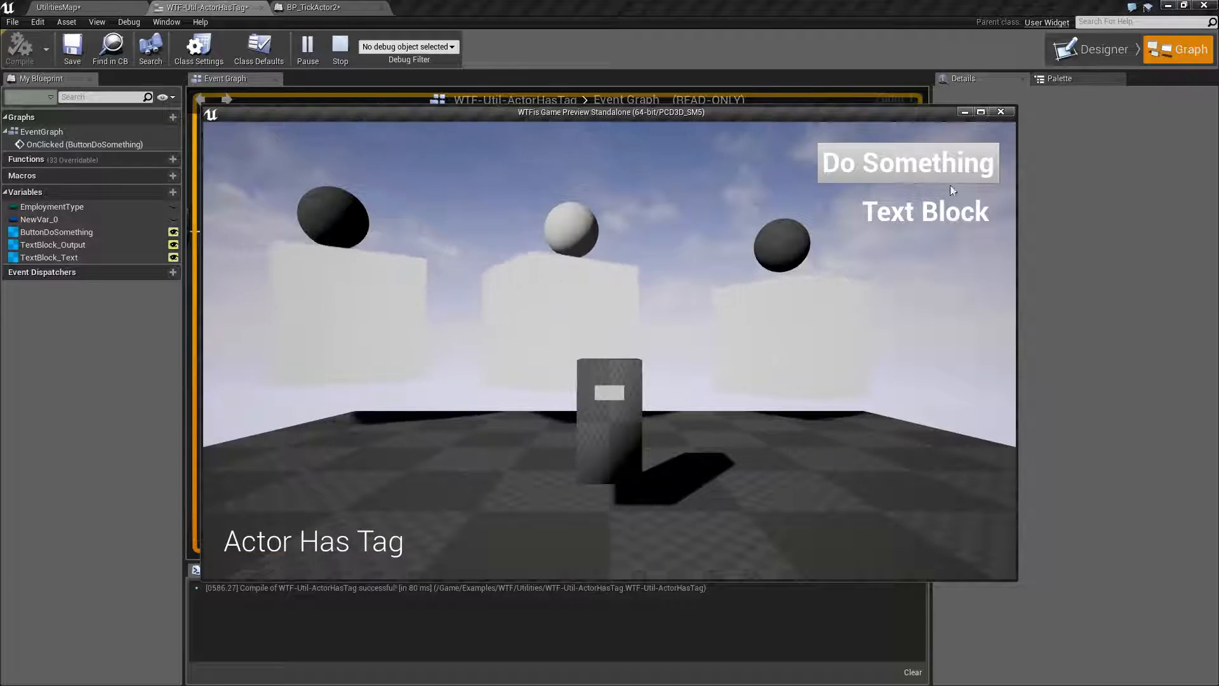
pyautogui.click(907, 163)
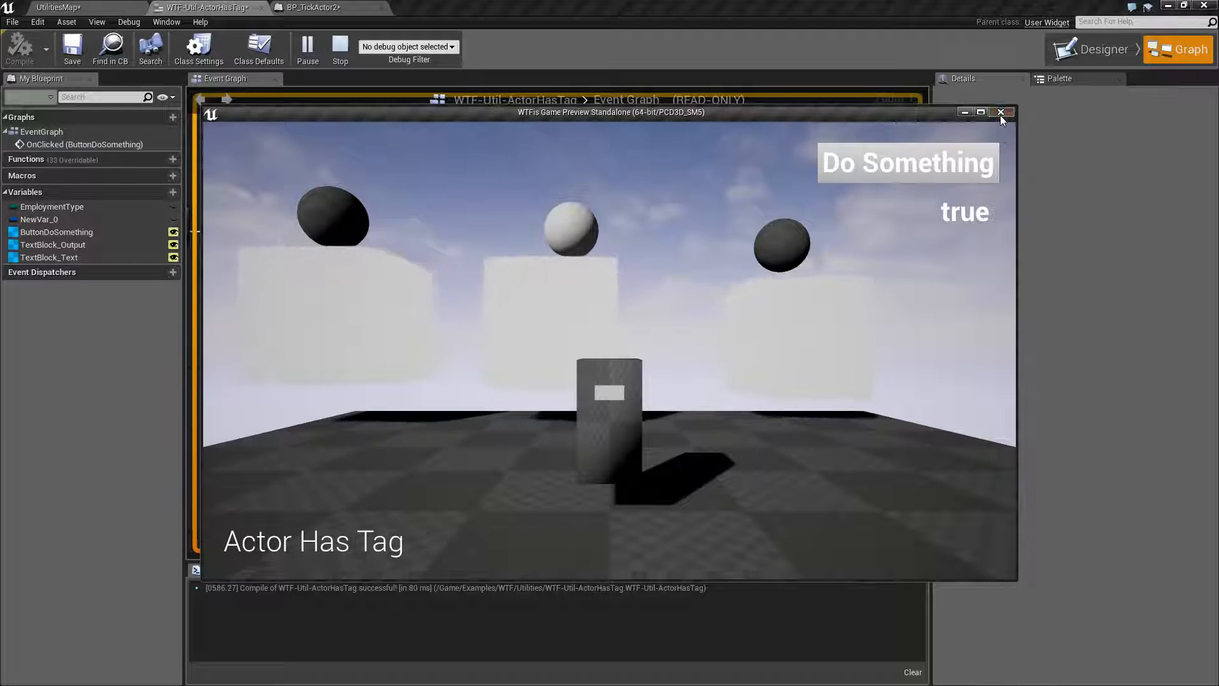
pyautogui.click(1002, 111)
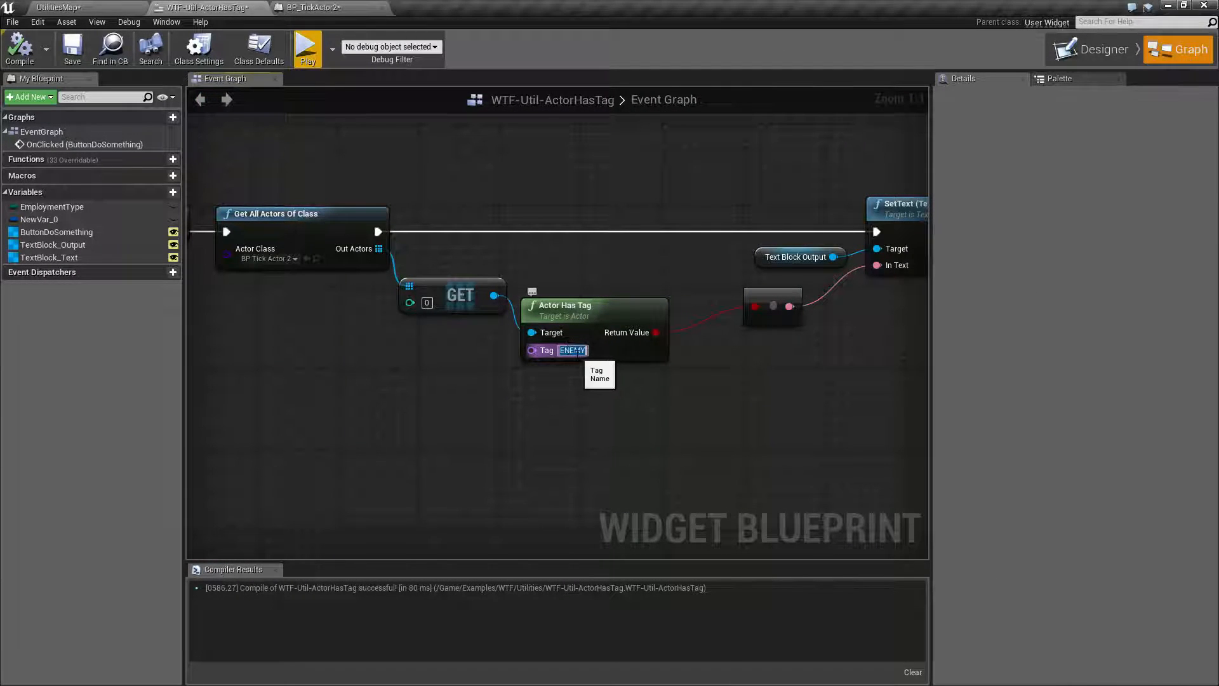
pyautogui.click(309, 7)
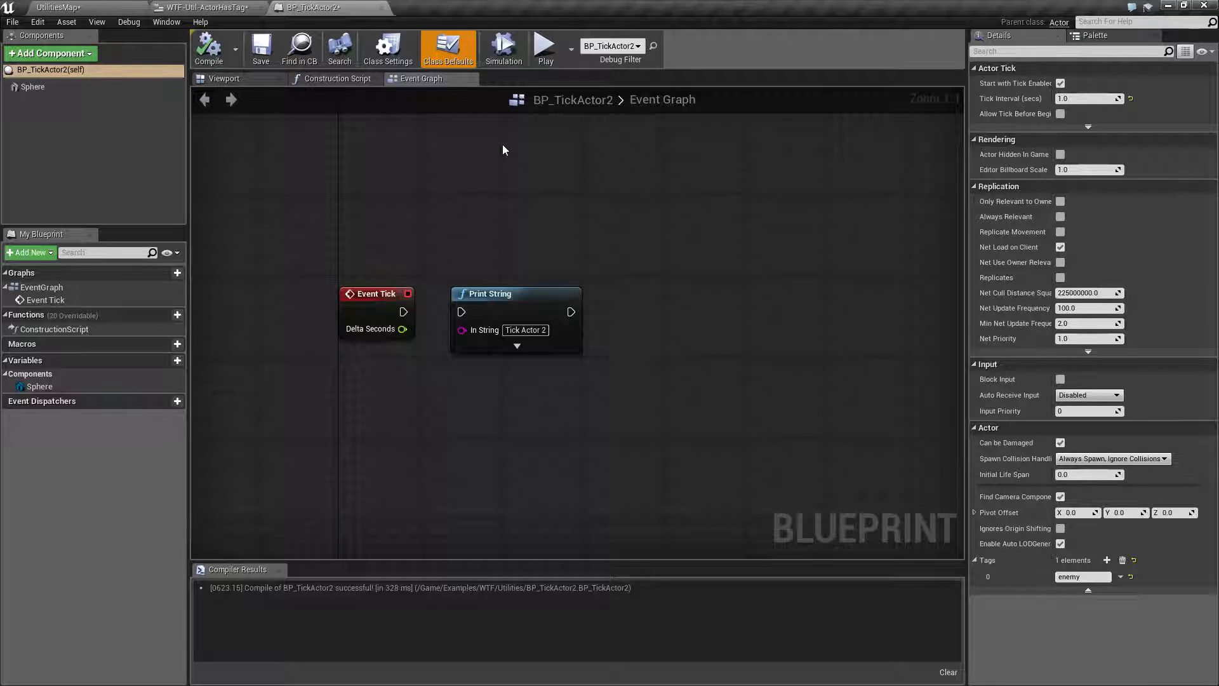
pyautogui.click(206, 7)
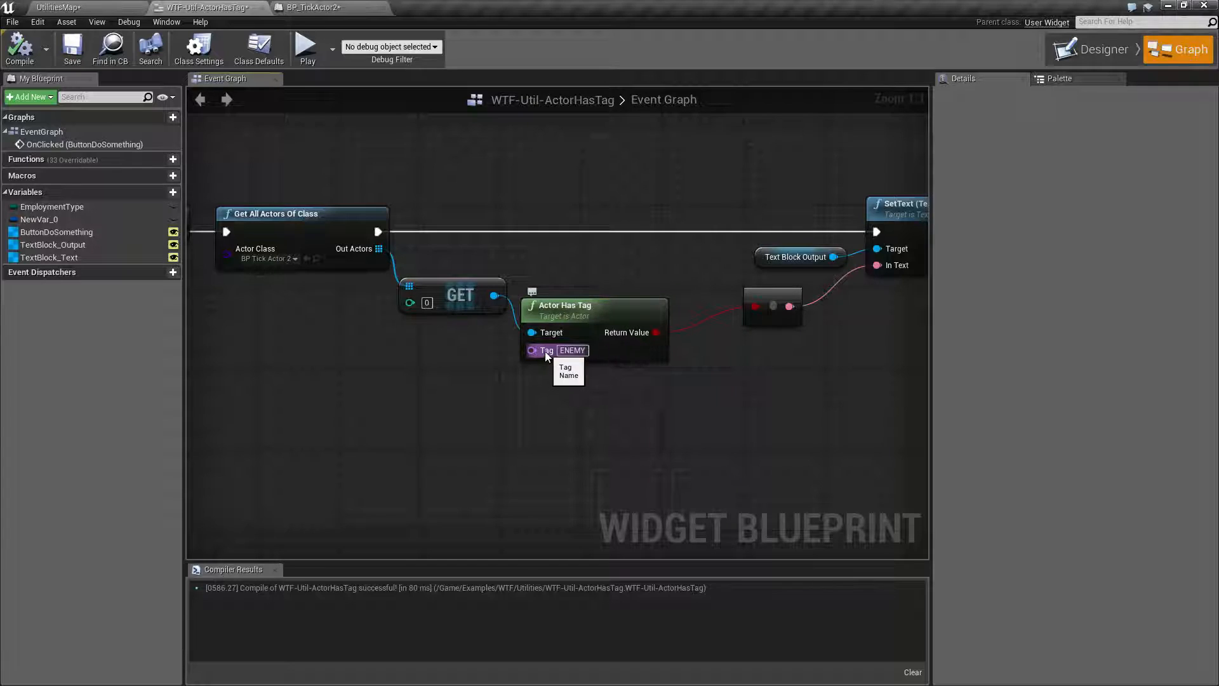
pyautogui.moveTo(561, 284)
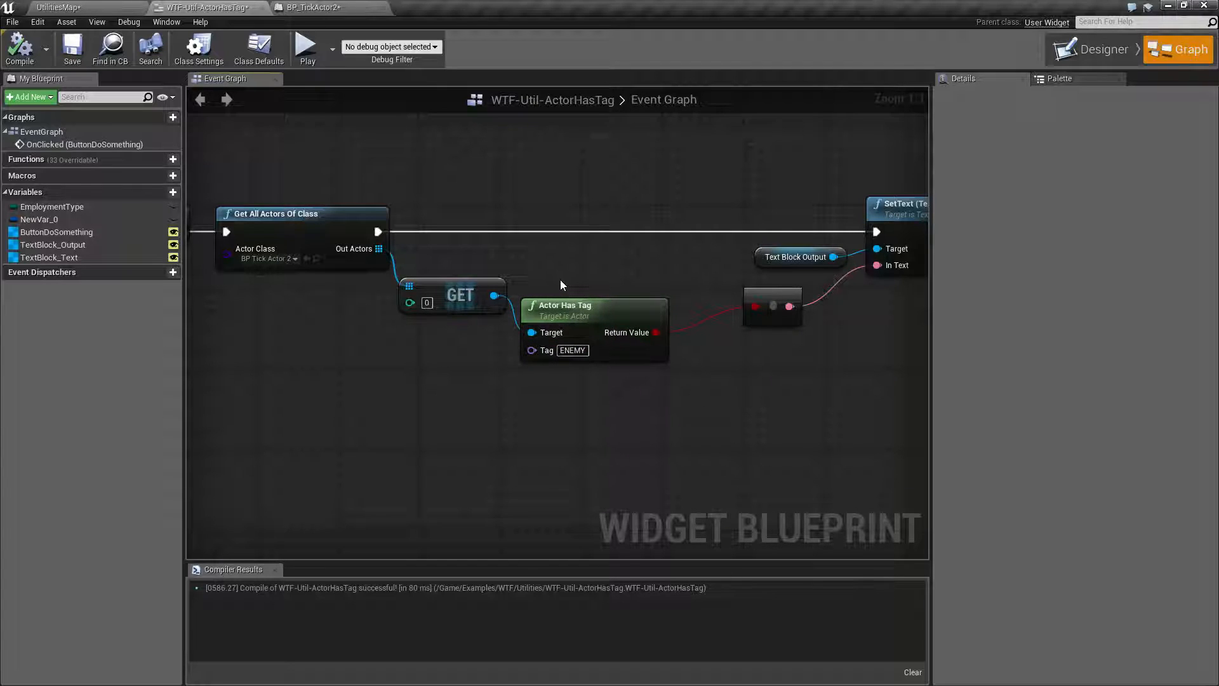
pyautogui.click(309, 7)
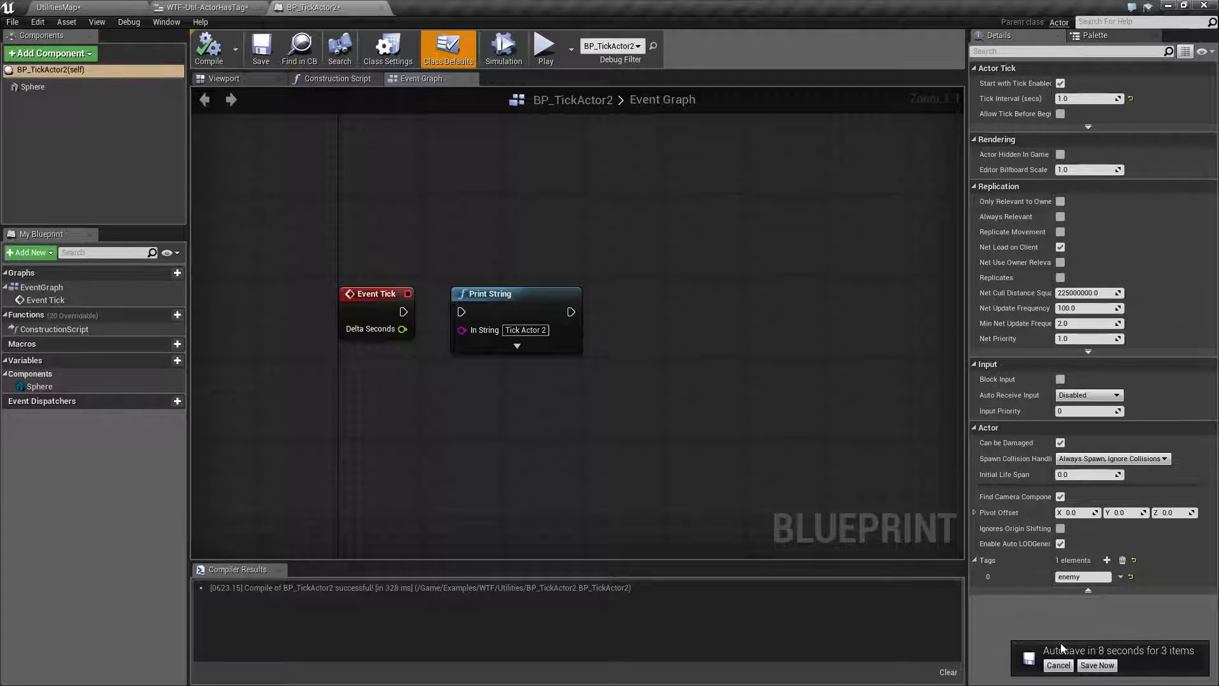
# Step: Set BP_TickActor2's tag and the Actor Has Tag pin to 10, then test in preview
pyautogui.click(1097, 665)
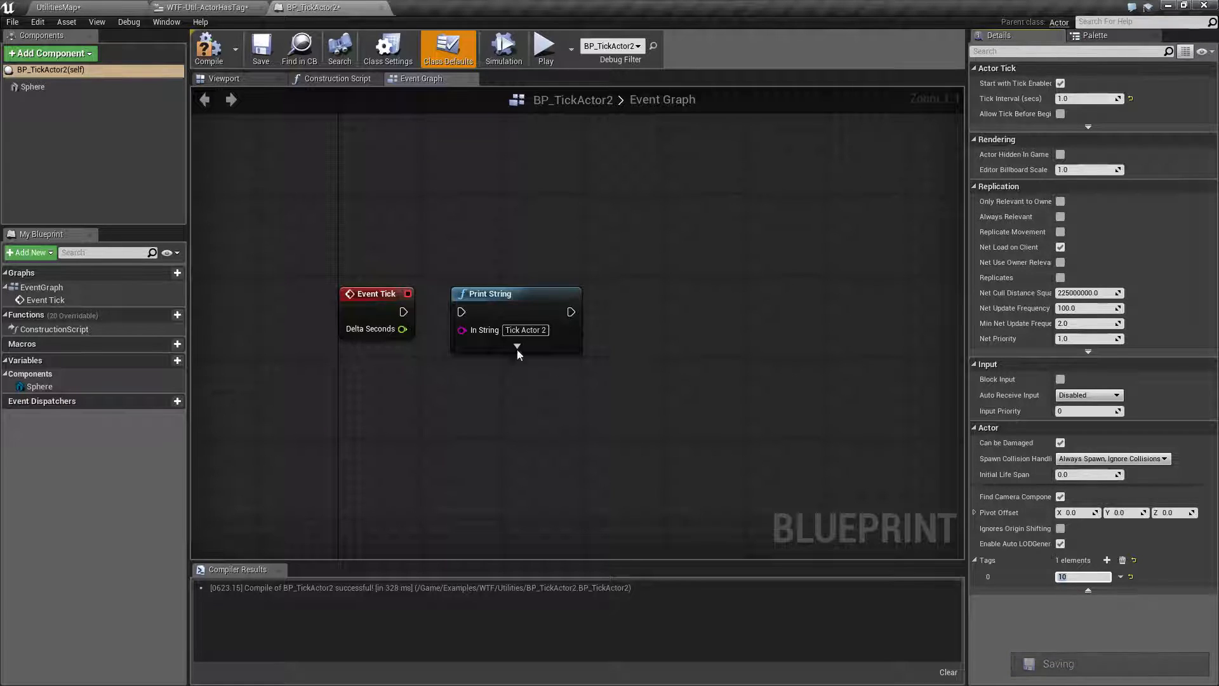
pyautogui.click(204, 7)
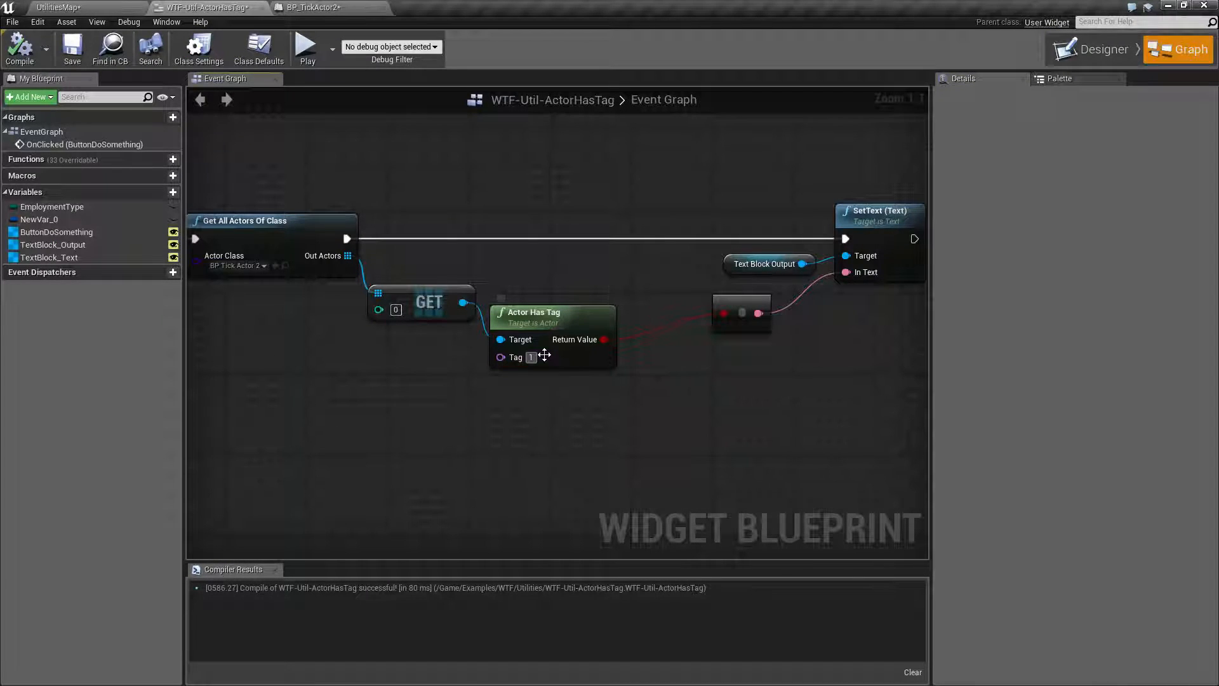
pyautogui.click(305, 46)
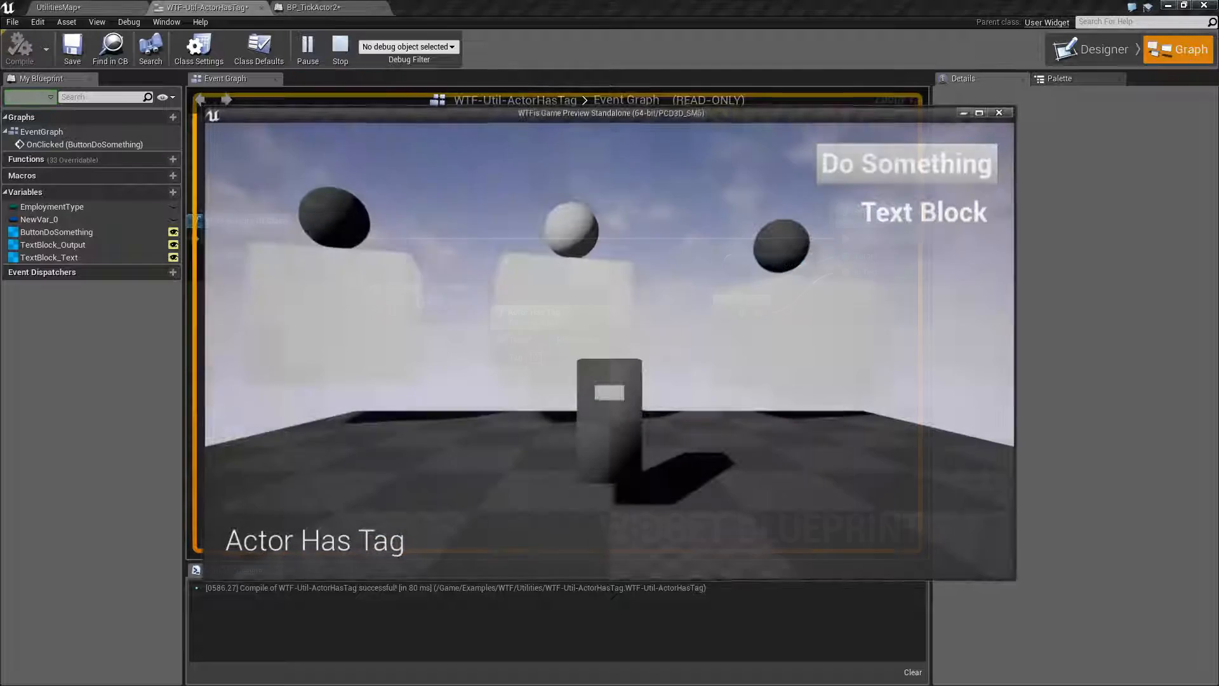
pyautogui.click(339, 48)
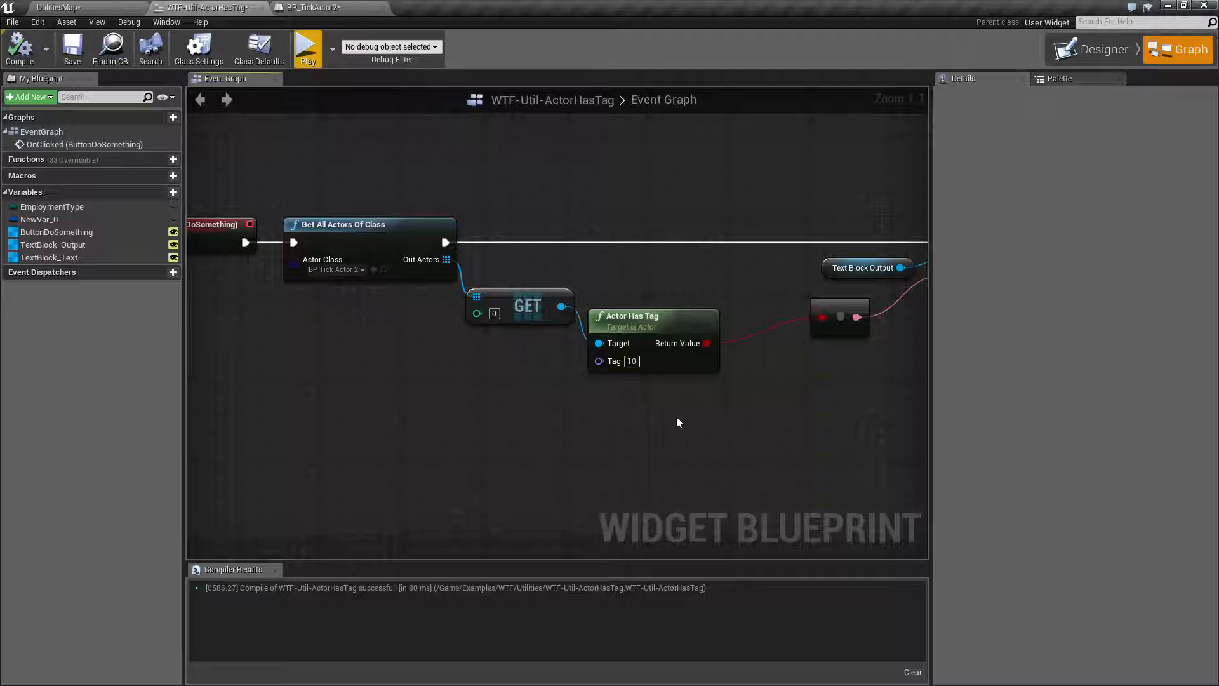
pyautogui.moveTo(678, 422); pyautogui.dragTo(544, 396)
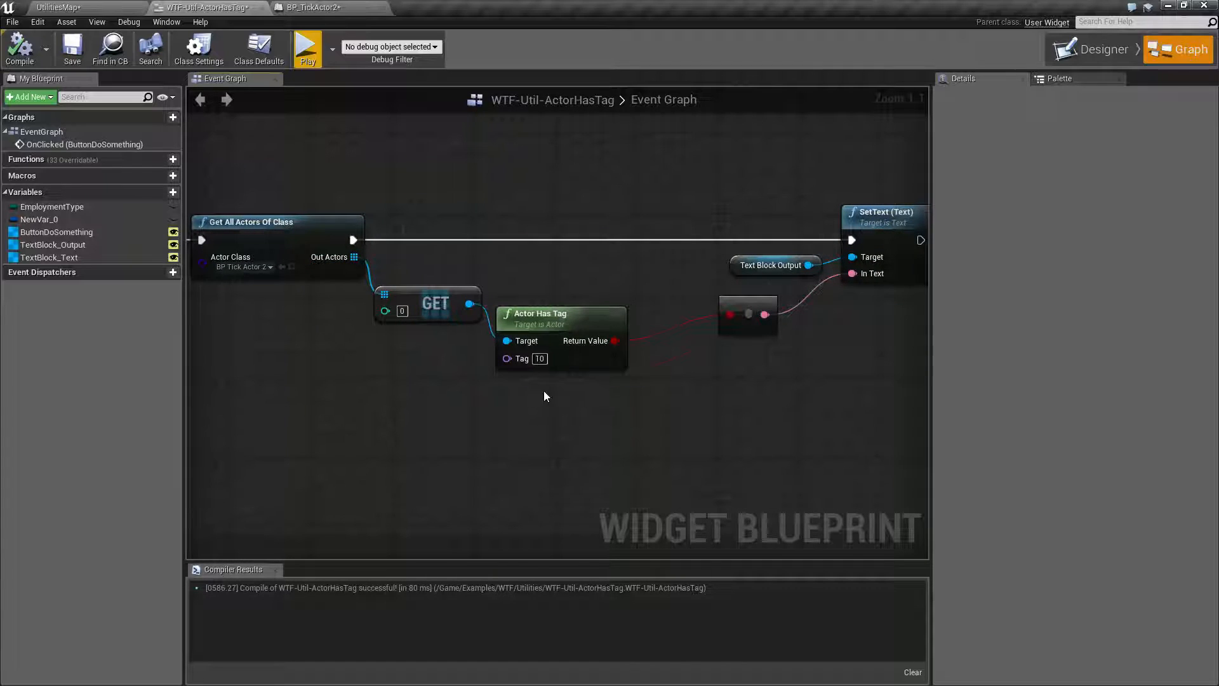
pyautogui.click(544, 319)
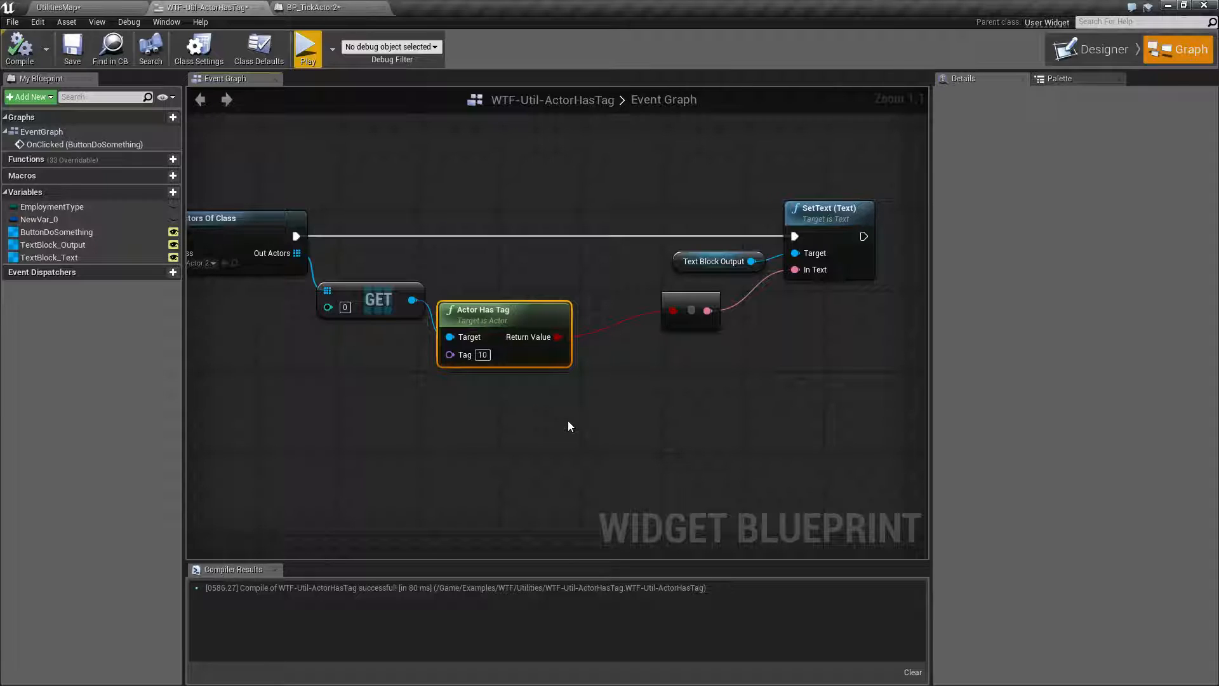
pyautogui.moveTo(567, 404)
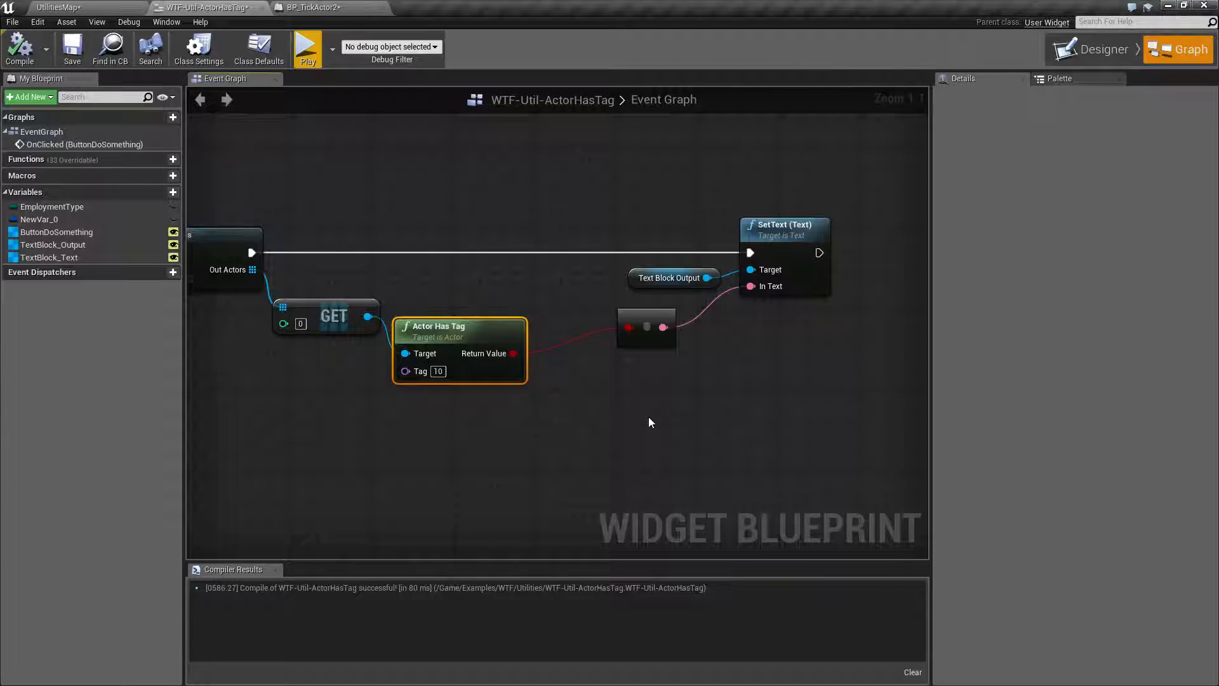
pyautogui.moveTo(450, 326)
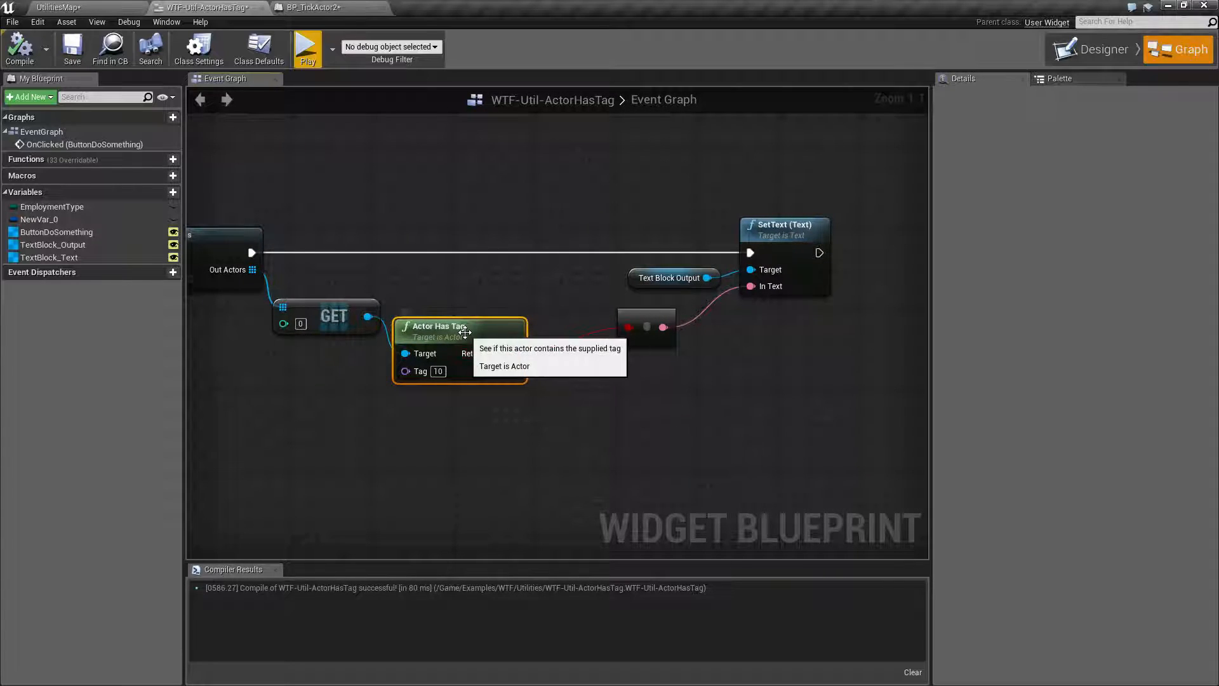
pyautogui.moveTo(622, 409)
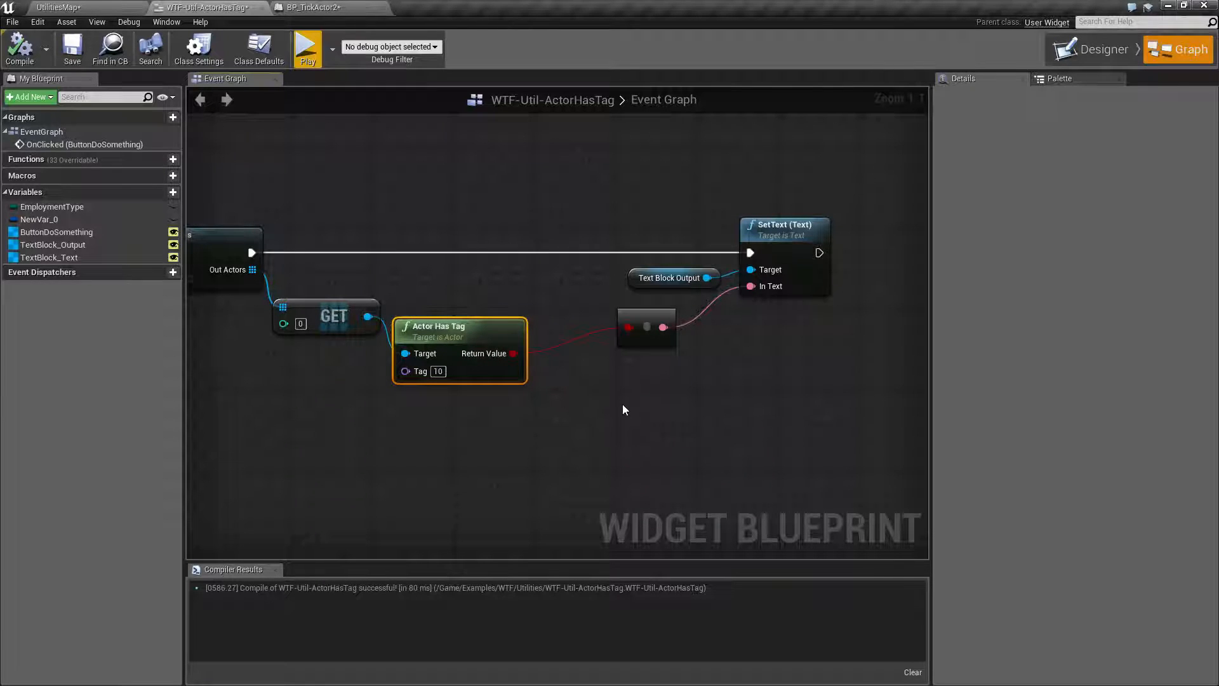
pyautogui.moveTo(458, 350)
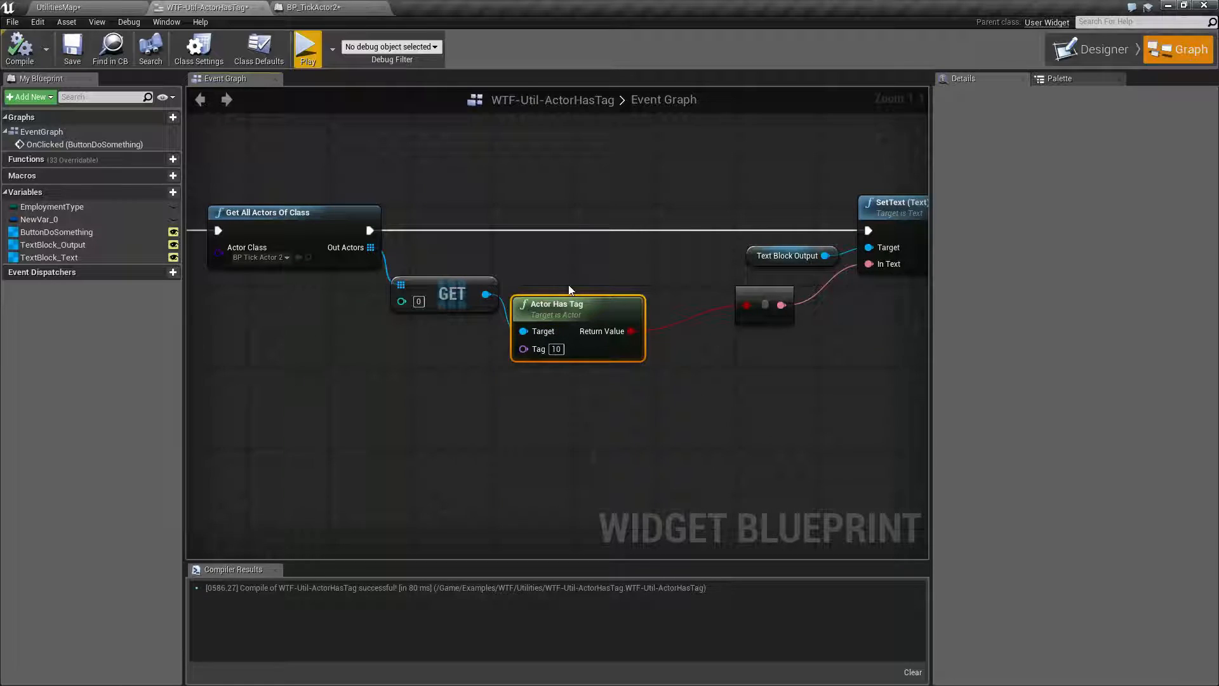
pyautogui.moveTo(541, 333)
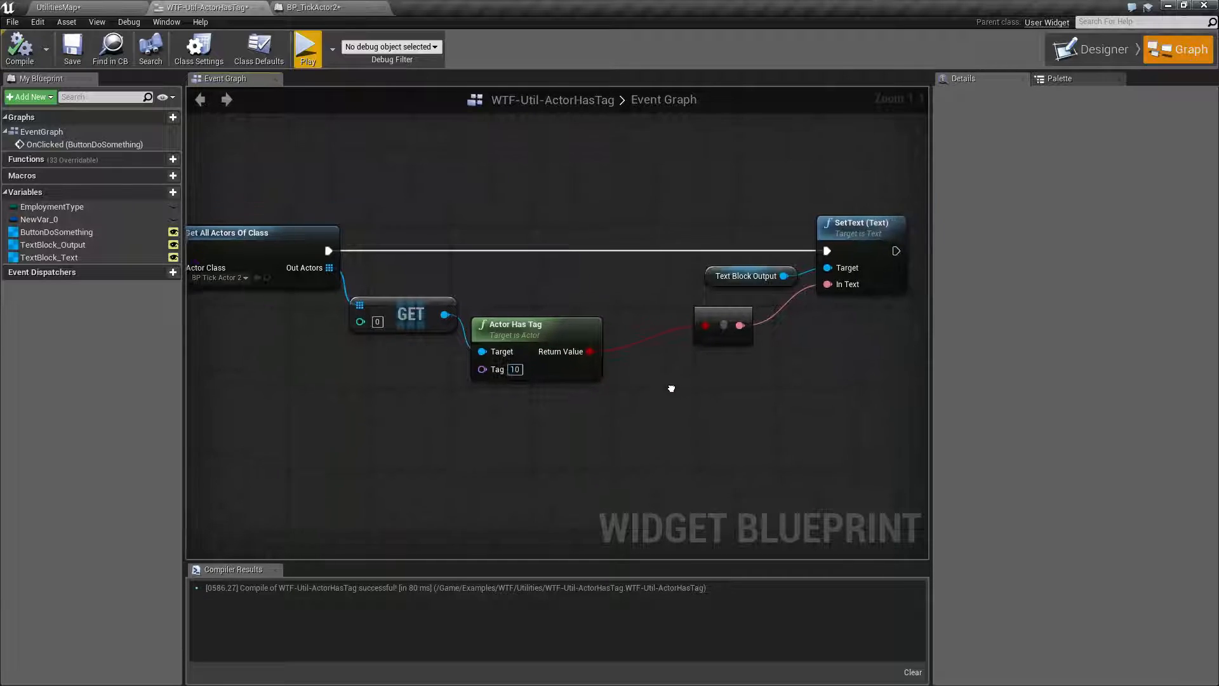
pyautogui.click(535, 324)
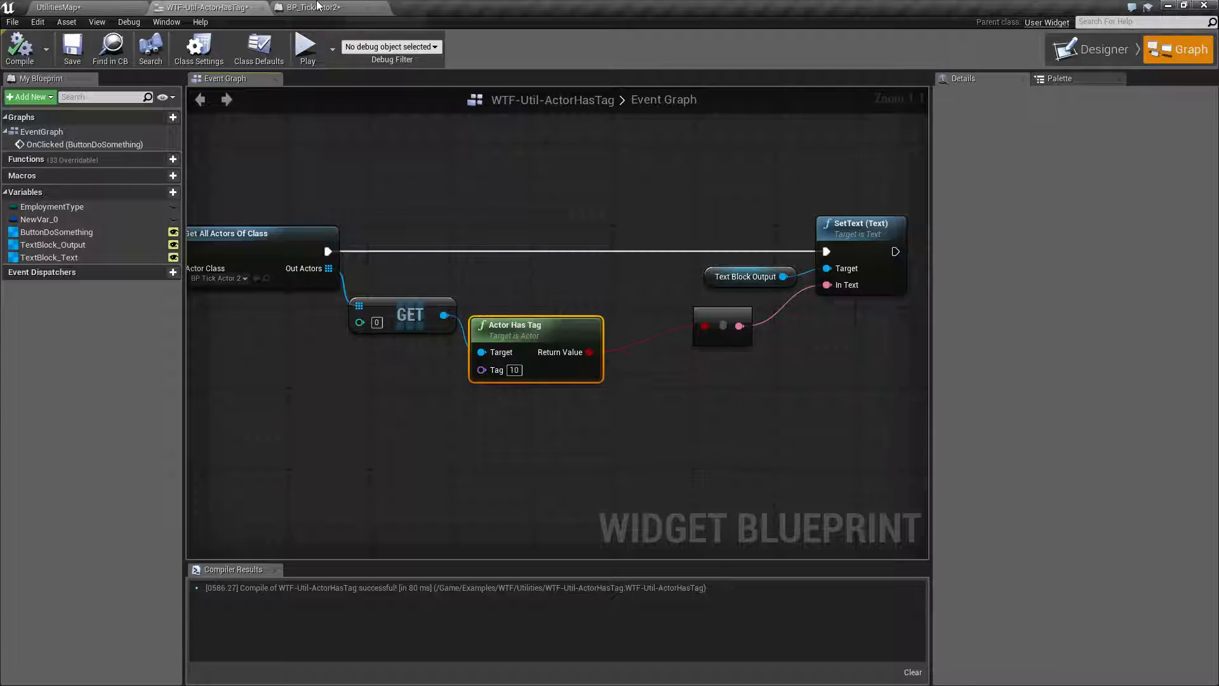
# Step: Show BP_TickActor2's Details scrolled down to the Tags array holding 10
pyautogui.click(315, 7)
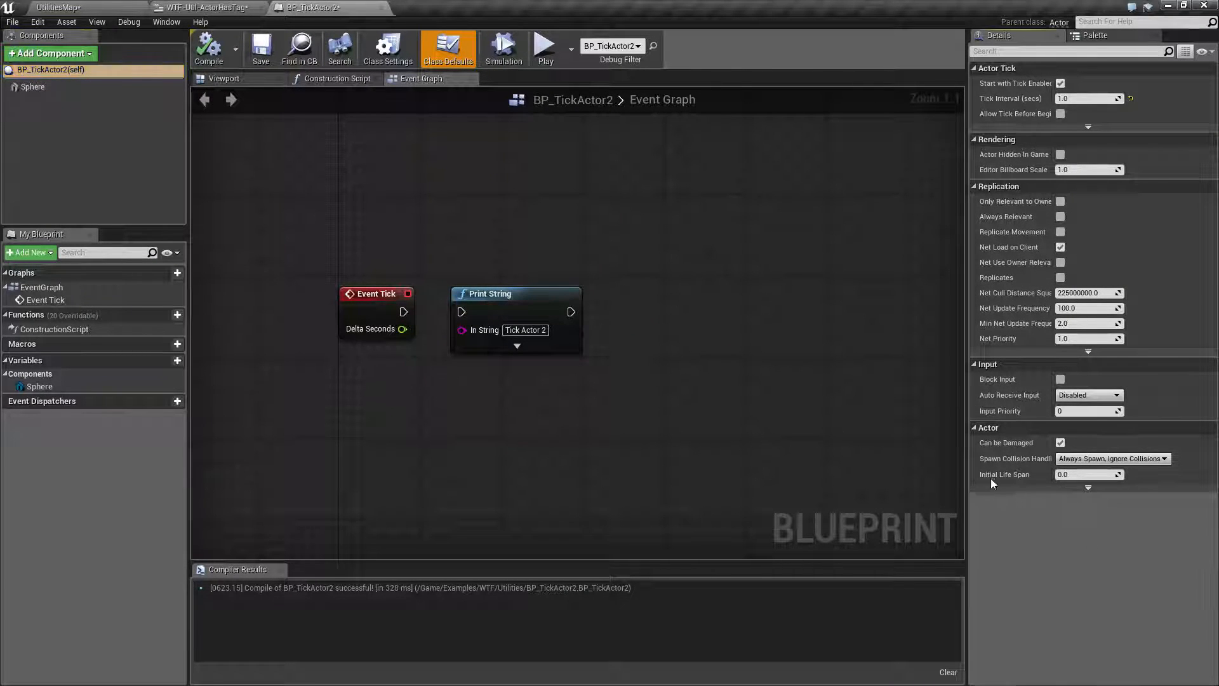
pyautogui.scroll(-3)
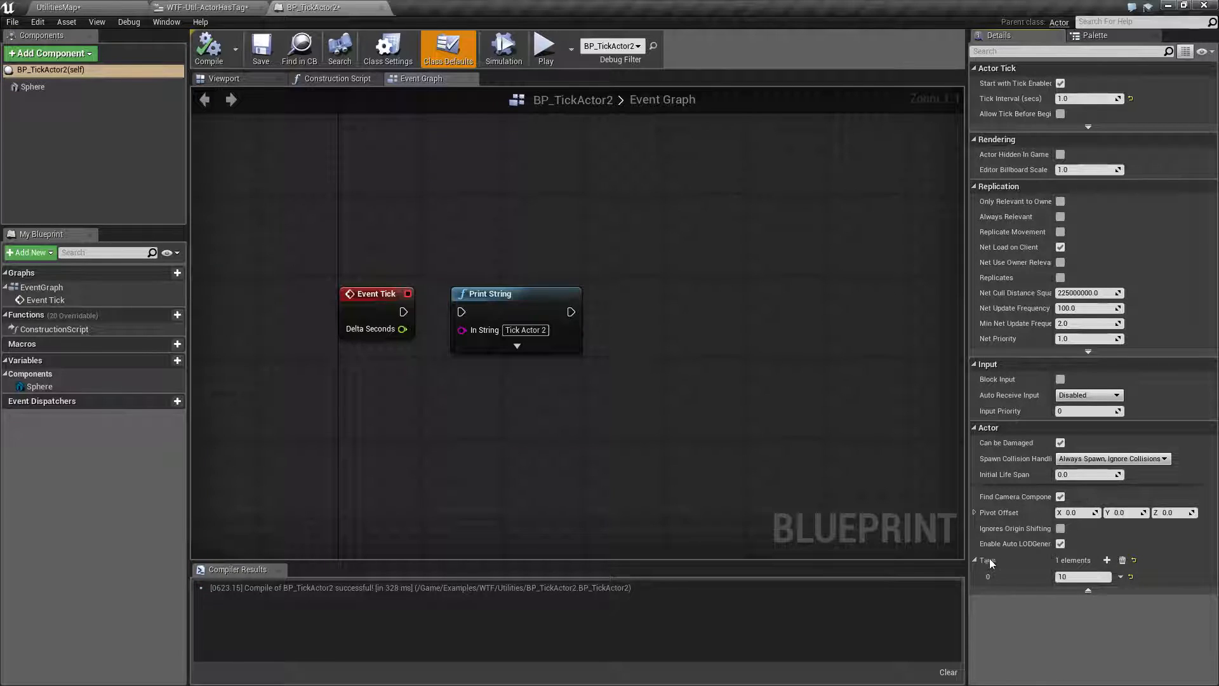